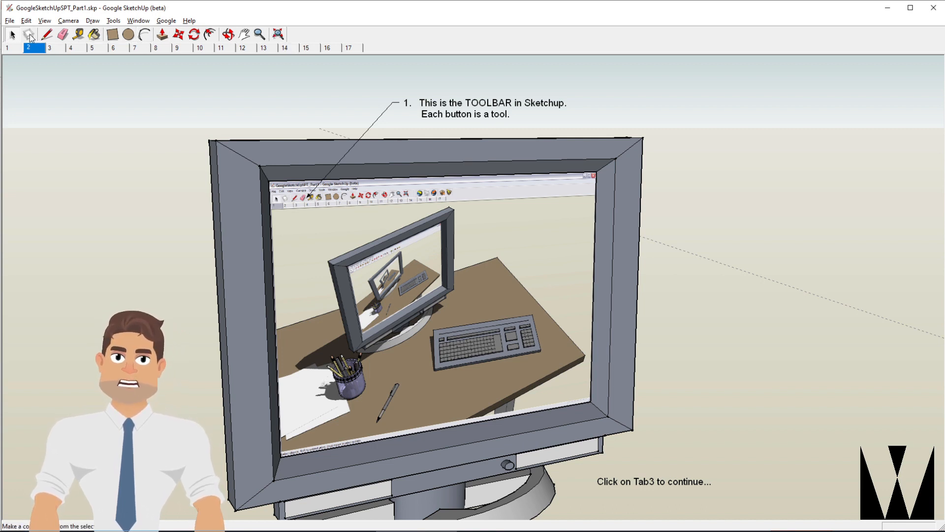
{"action": "mouse_move", "coordinate": [28, 34]}
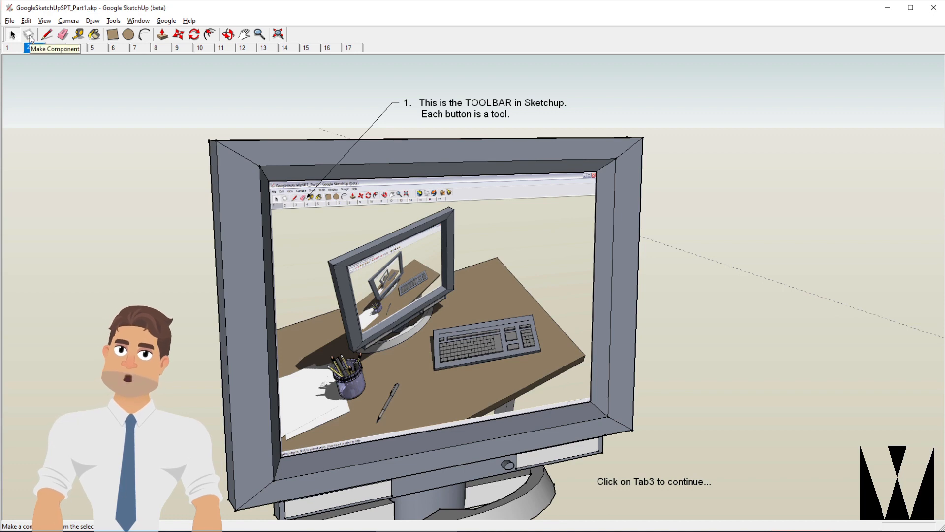
Advance to the third tutorial page explaining how to find tool names.
{"action": "left_click", "coordinate": [28, 47]}
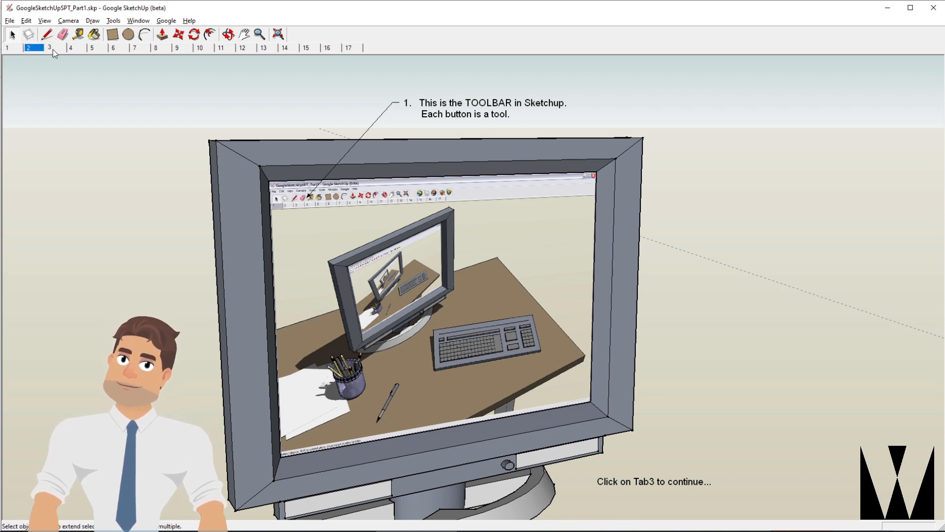
{"action": "left_click", "coordinate": [49, 48]}
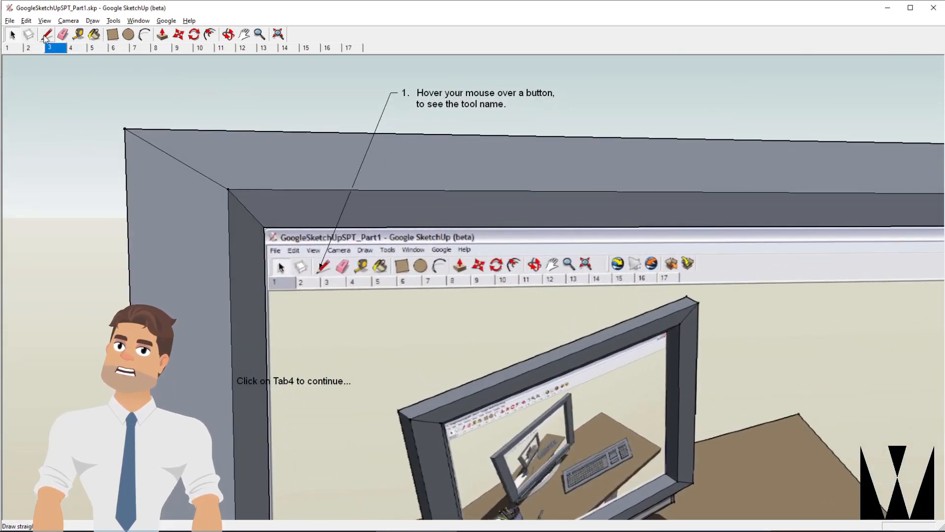
{"action": "mouse_move", "coordinate": [63, 35]}
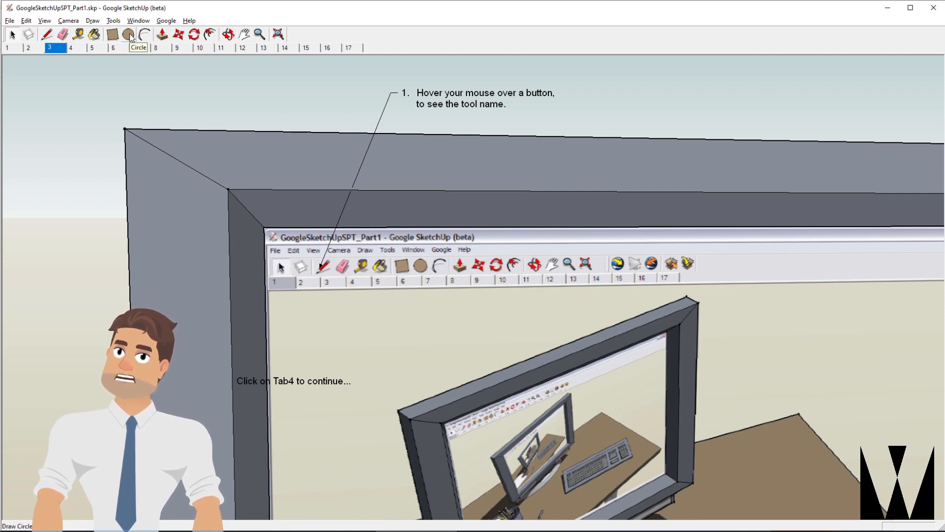
Advance through pages 4 and 5 and draw a rectangle between the marked points.
{"action": "left_click", "coordinate": [70, 47]}
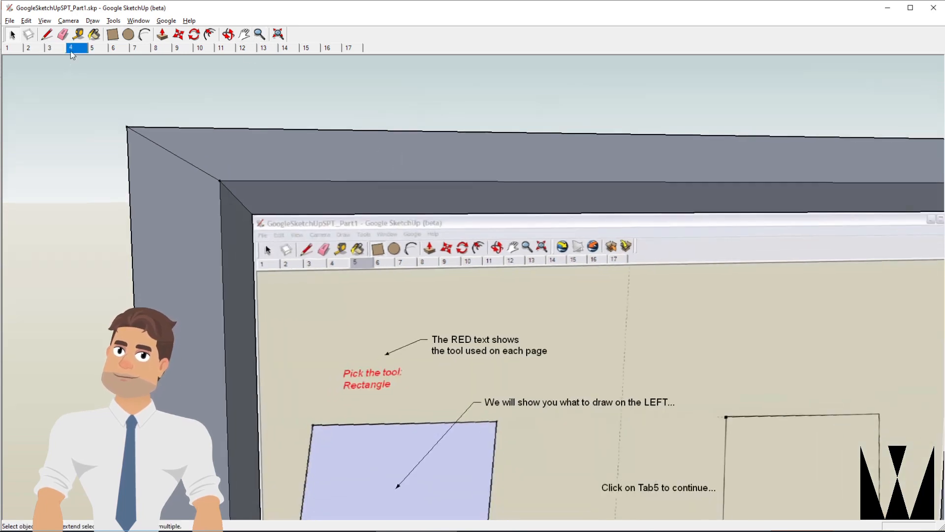
{"action": "left_click", "coordinate": [91, 47]}
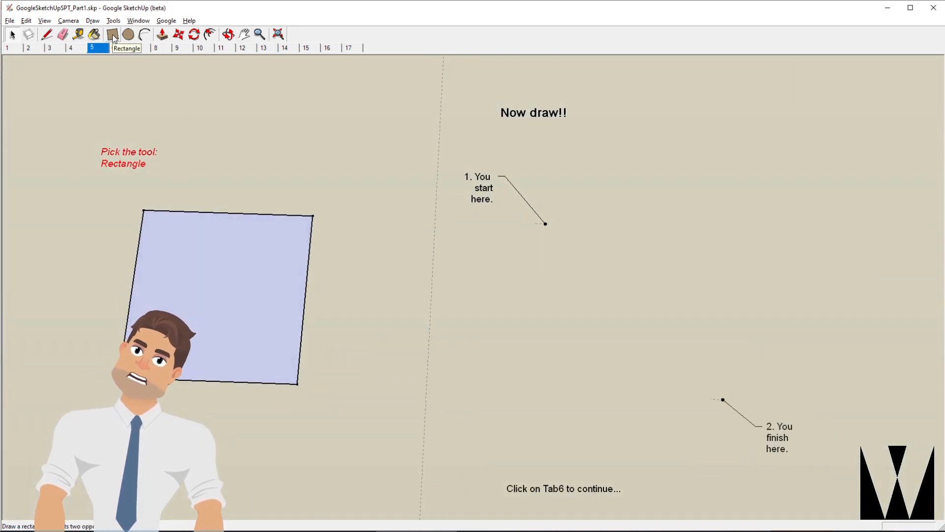
{"action": "left_click", "coordinate": [112, 35]}
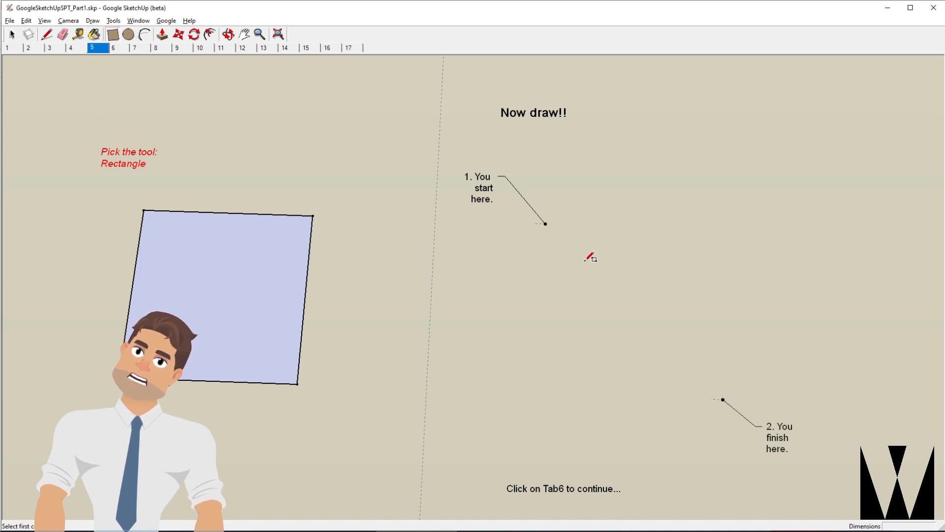
{"action": "left_click", "coordinate": [544, 224]}
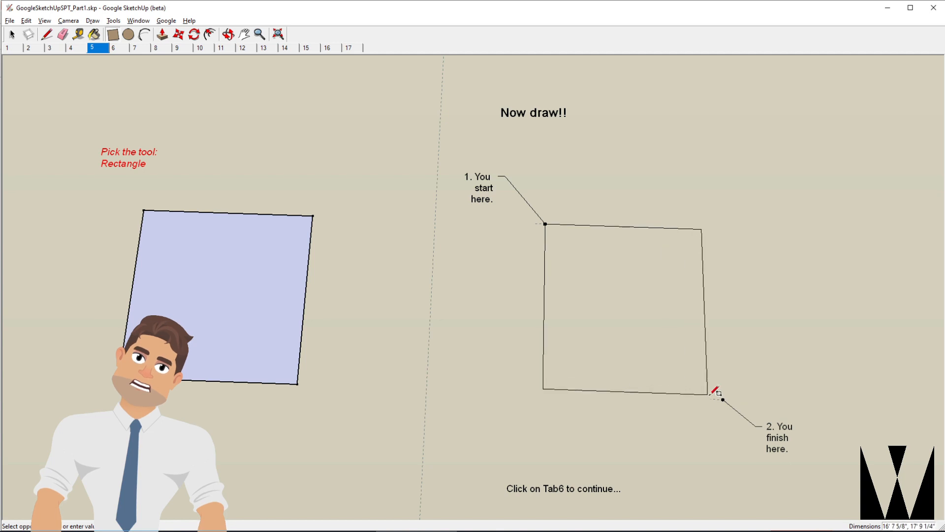
{"action": "left_click", "coordinate": [723, 399]}
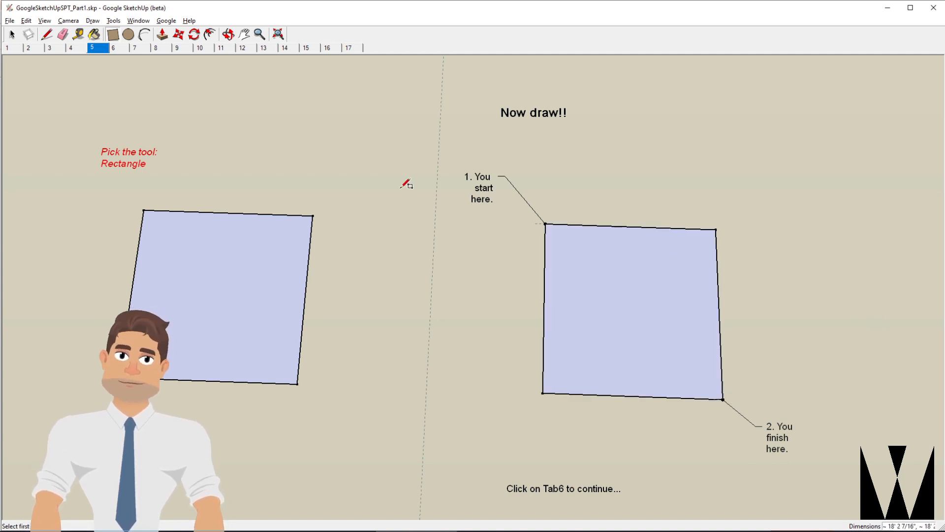
Move to page 6 and pull the rectangle up into a box.
{"action": "left_click", "coordinate": [113, 47]}
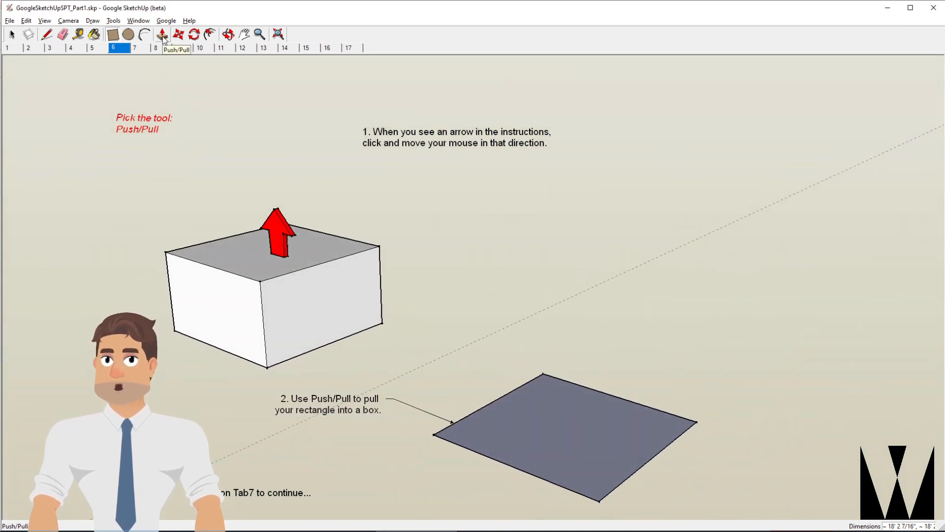
{"action": "left_click", "coordinate": [161, 34]}
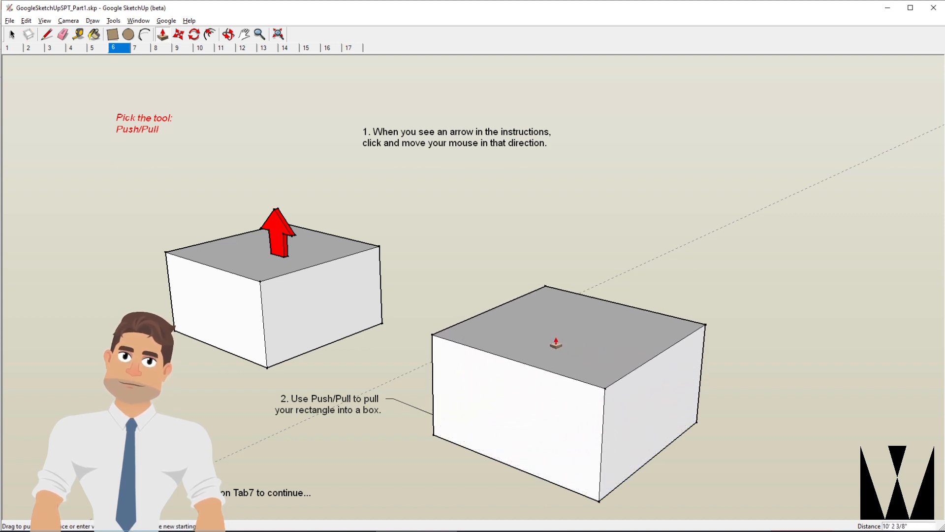
{"action": "mouse_move", "coordinate": [705, 237]}
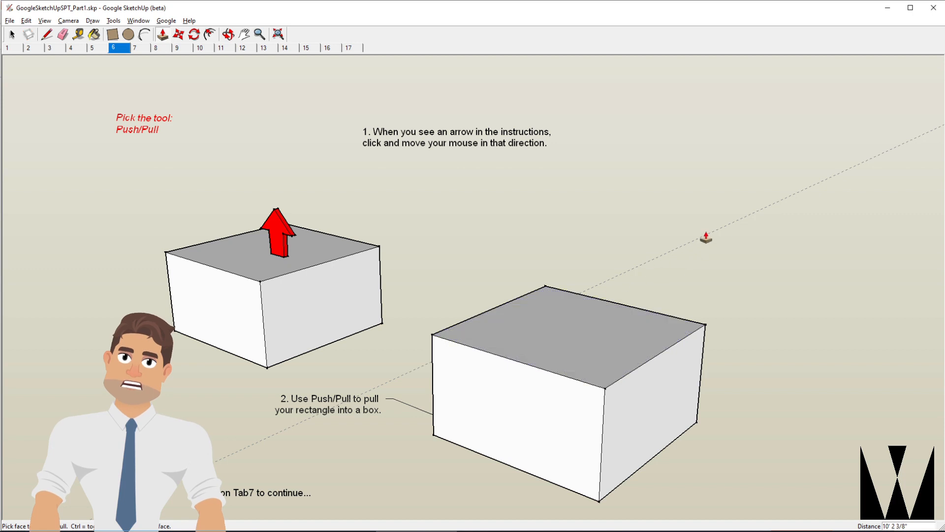
{"action": "mouse_move", "coordinate": [381, 426]}
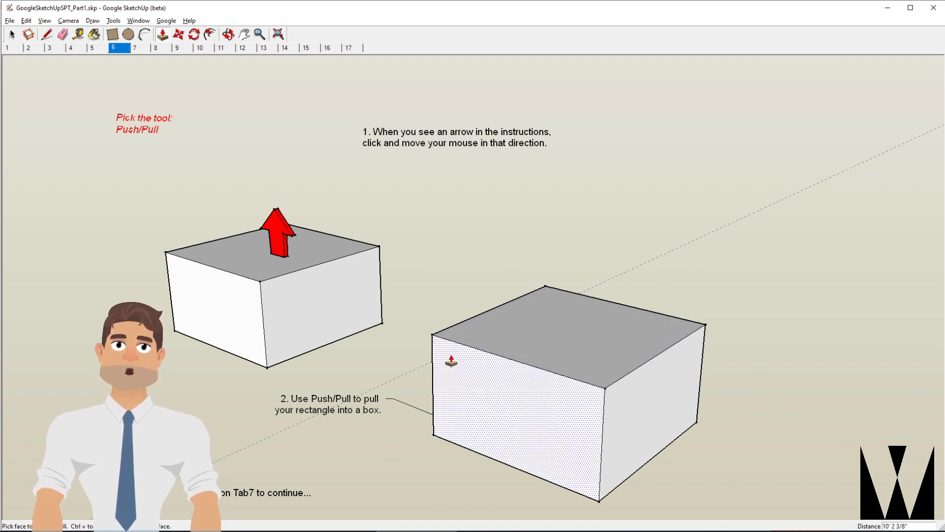
Undo then redo the box's push/pull via the Edit menu, then reach page 8.
{"action": "left_click", "coordinate": [133, 48]}
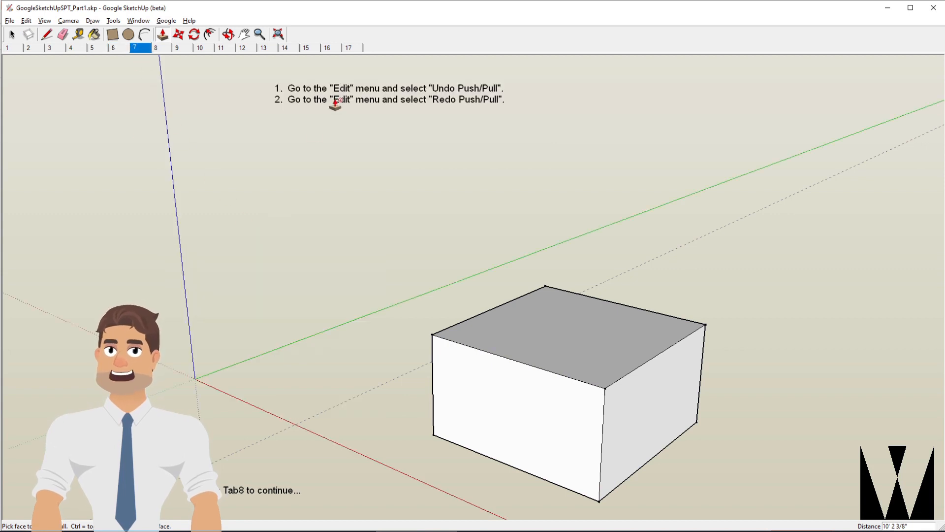
{"action": "left_click", "coordinate": [25, 19]}
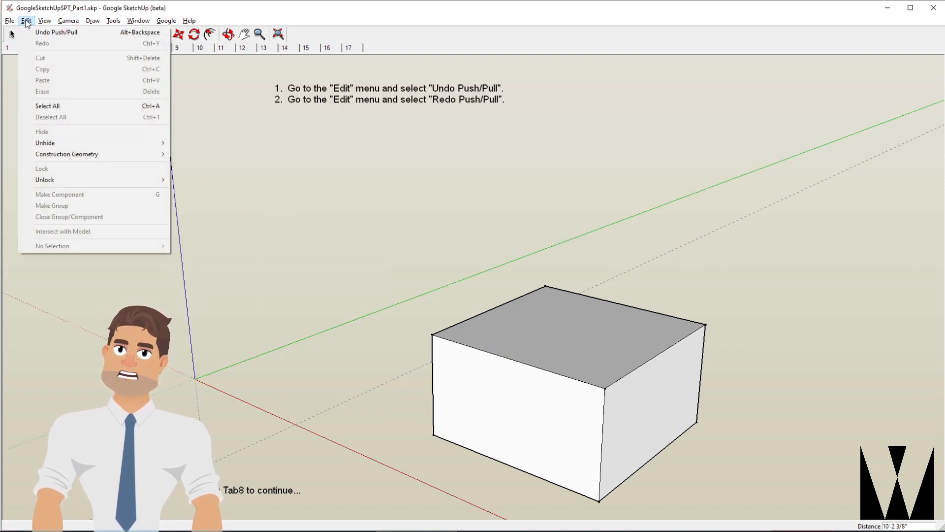
{"action": "mouse_move", "coordinate": [57, 31]}
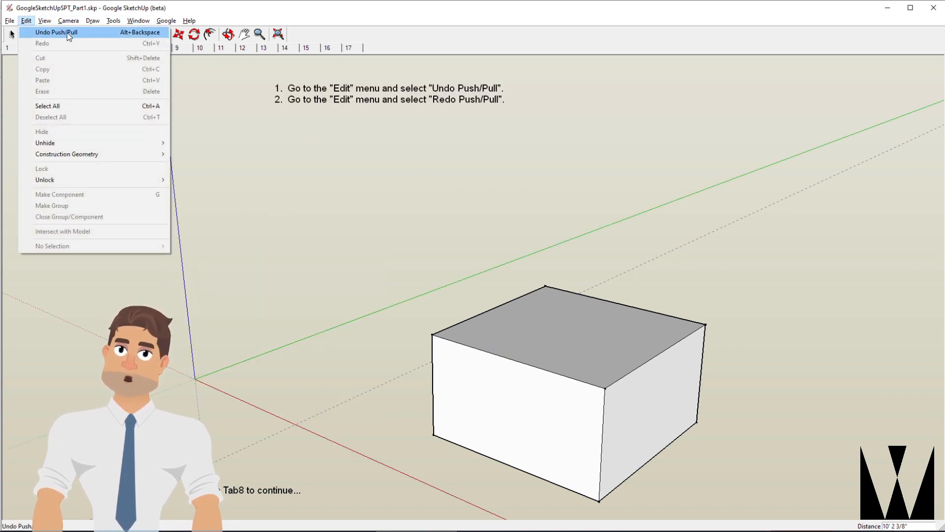
{"action": "left_click", "coordinate": [56, 31]}
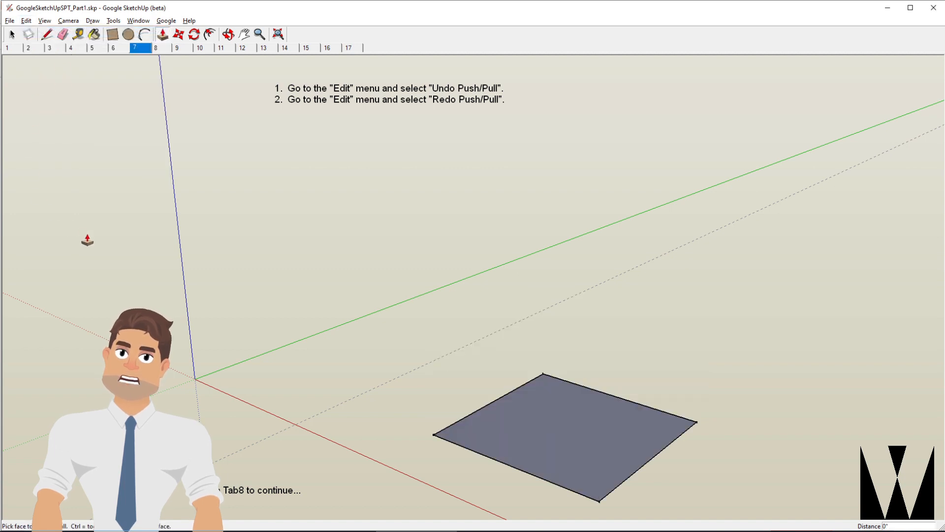
{"action": "left_click", "coordinate": [25, 19]}
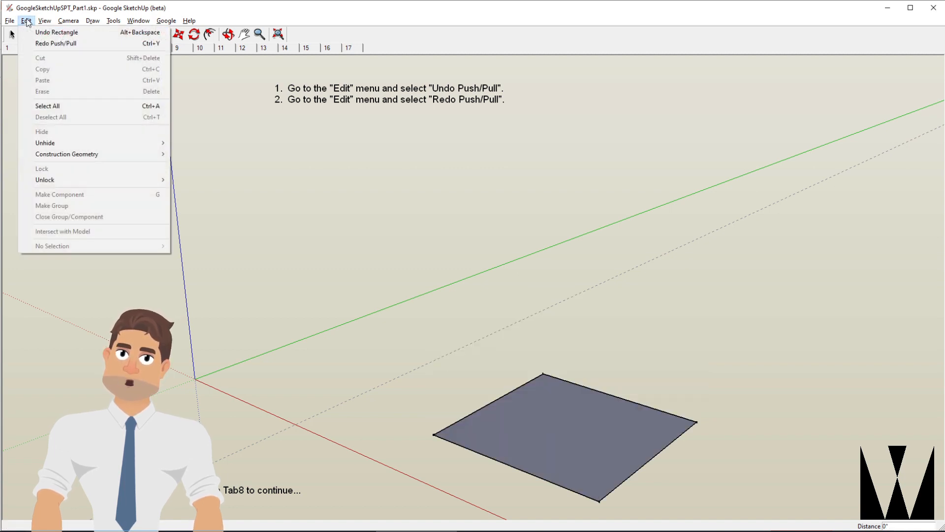
{"action": "left_click", "coordinate": [55, 42]}
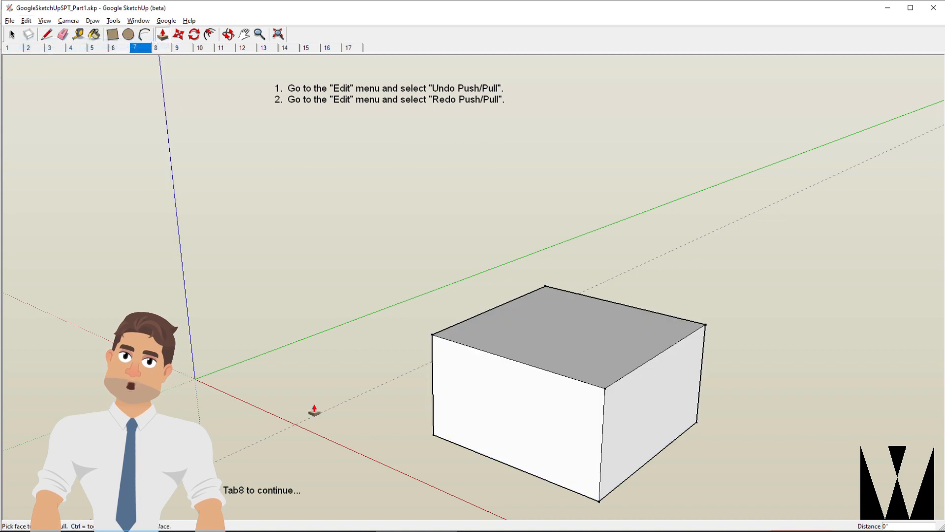
{"action": "left_click", "coordinate": [156, 47]}
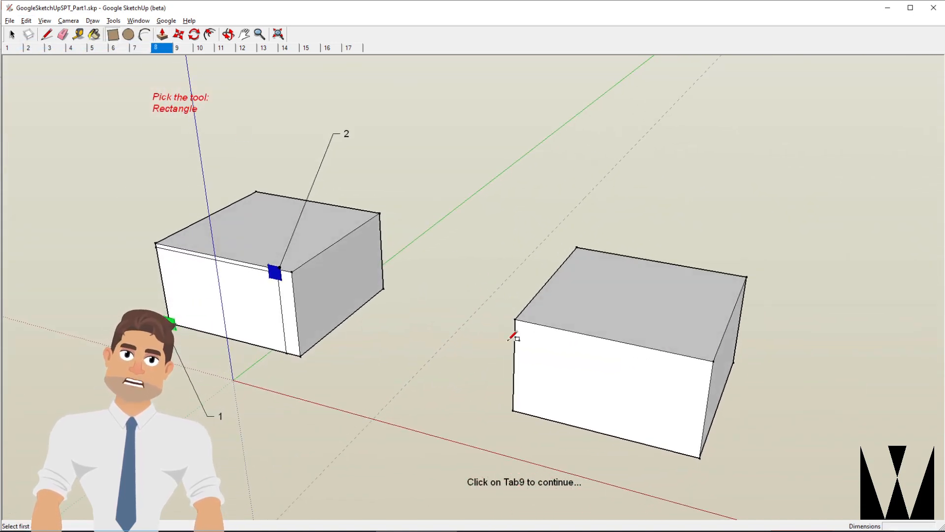
{"action": "mouse_move", "coordinate": [515, 409]}
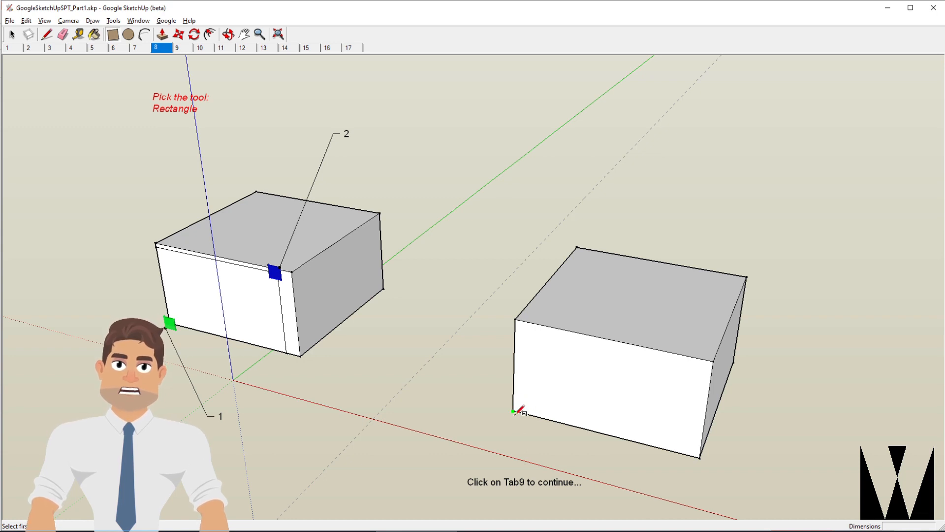
{"action": "mouse_move", "coordinate": [517, 411]}
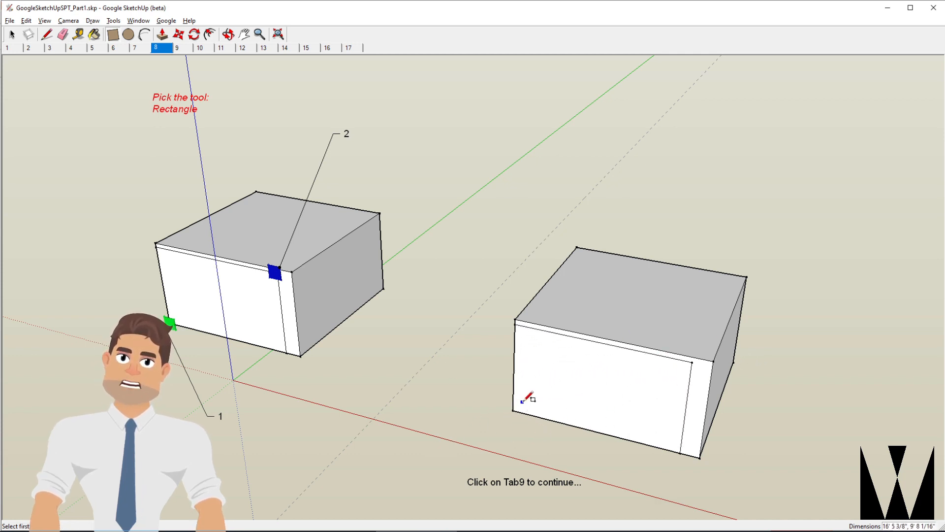
{"action": "mouse_move", "coordinate": [175, 73]}
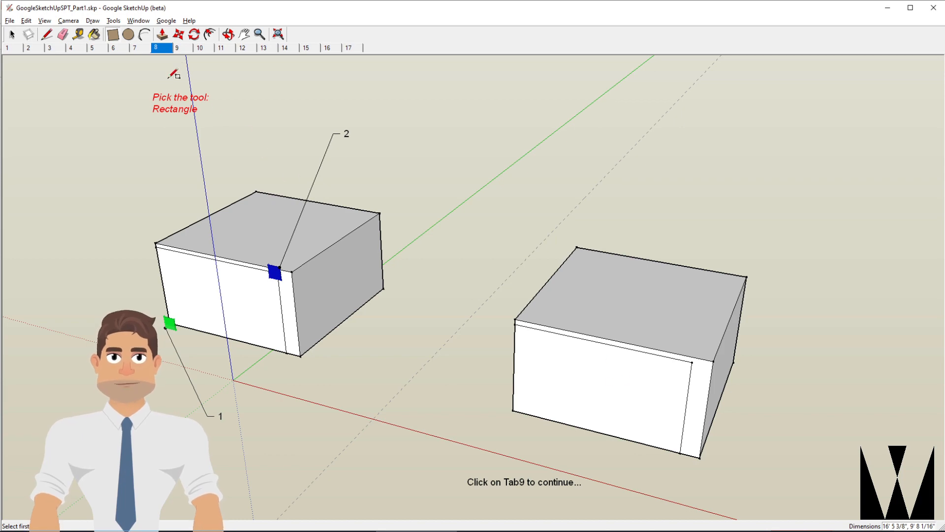
Move to page 9 and pull the front rectangle outward into a separate block.
{"action": "left_click", "coordinate": [176, 47]}
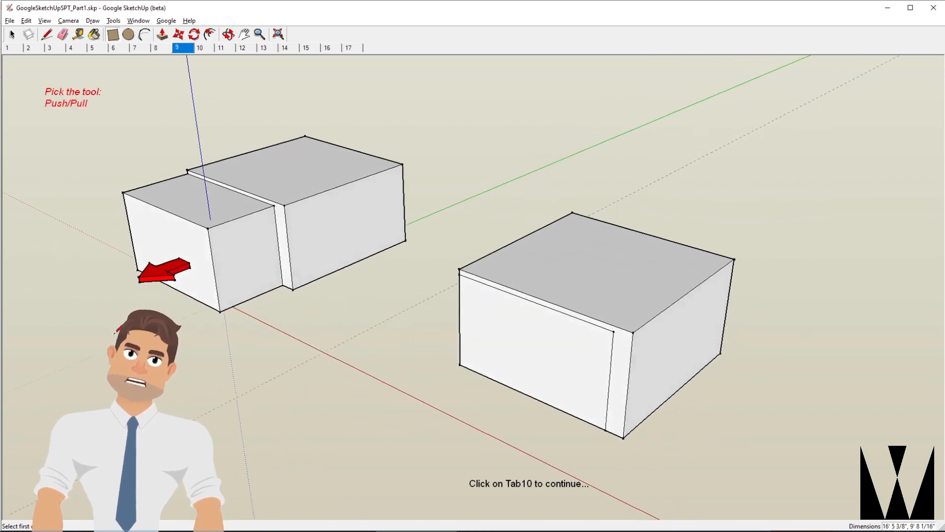
{"action": "left_click", "coordinate": [162, 34]}
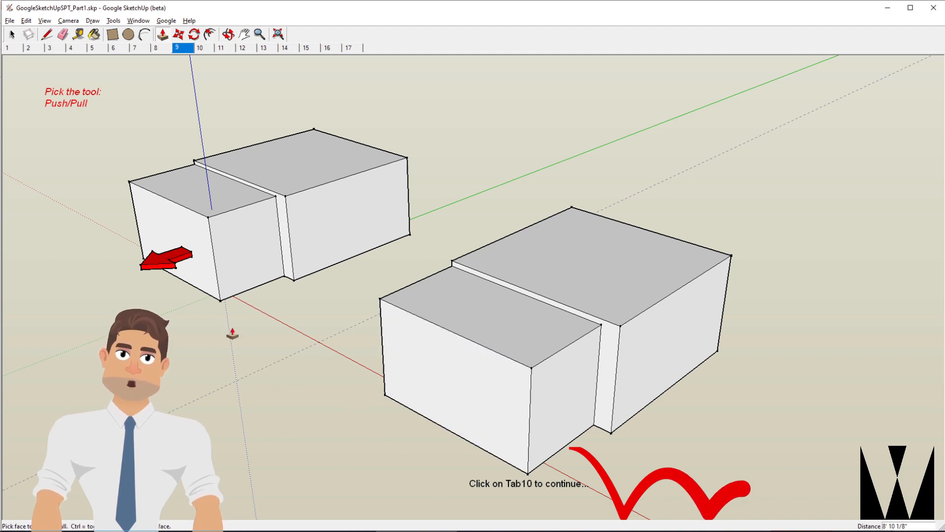
Draw a ridge line joining the midpoints across the taller block's top face.
{"action": "left_click", "coordinate": [200, 47]}
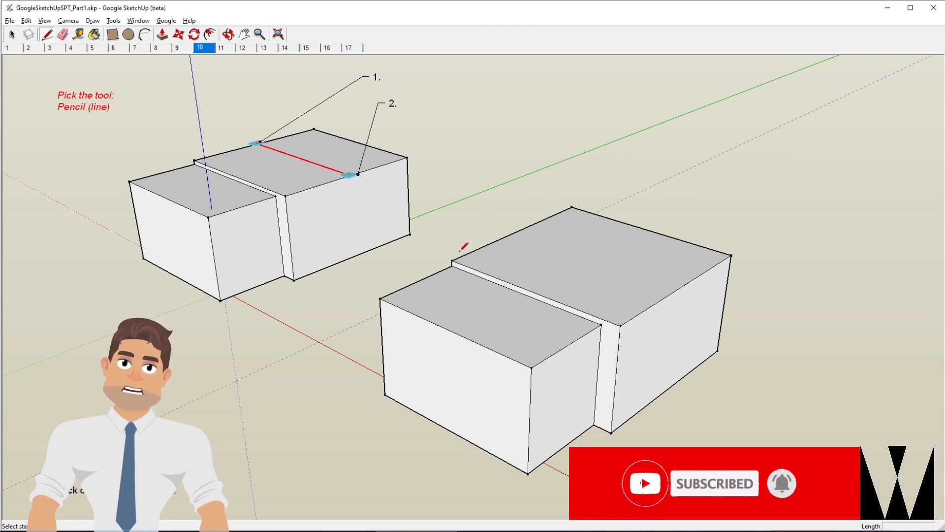
{"action": "mouse_move", "coordinate": [520, 232]}
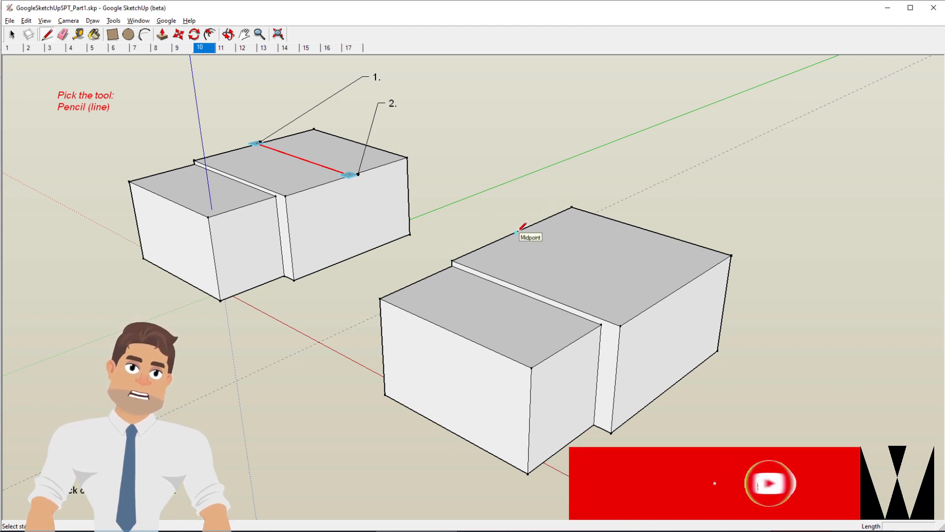
{"action": "left_click", "coordinate": [520, 233]}
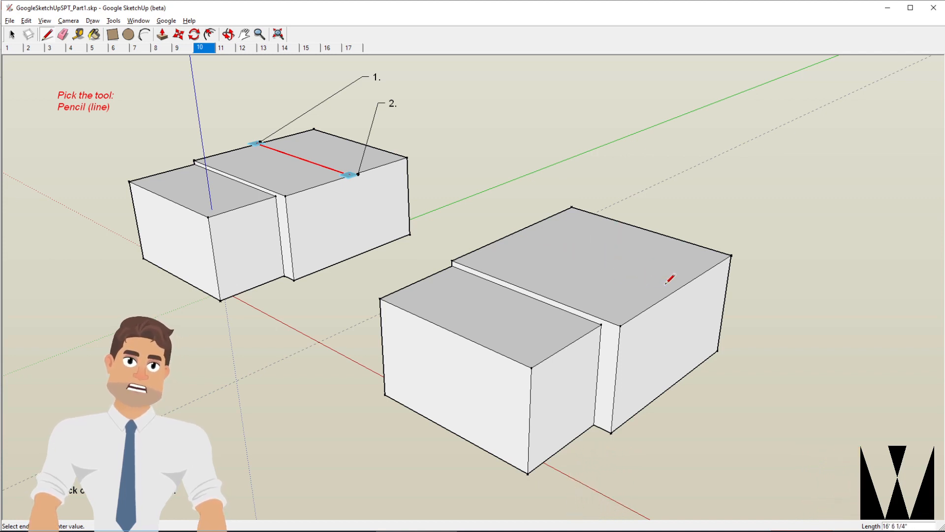
{"action": "mouse_move", "coordinate": [681, 284]}
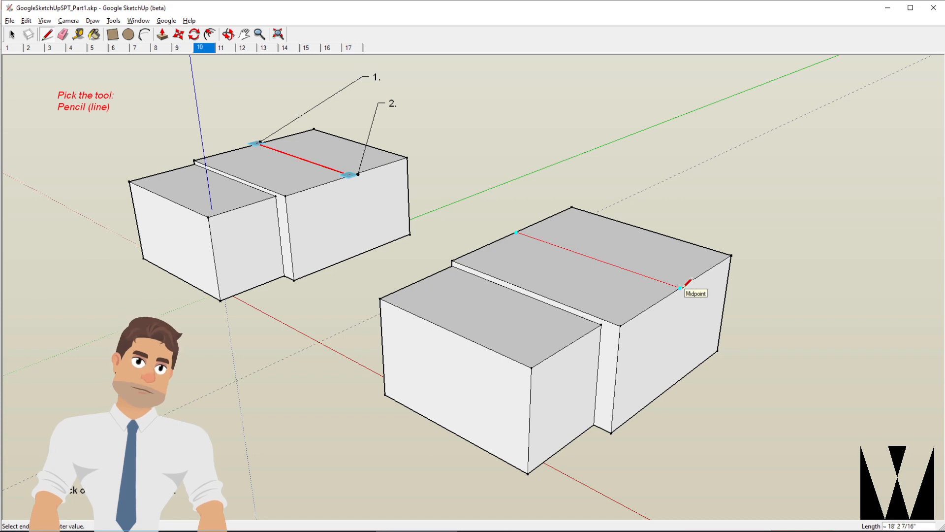
{"action": "left_click", "coordinate": [681, 287]}
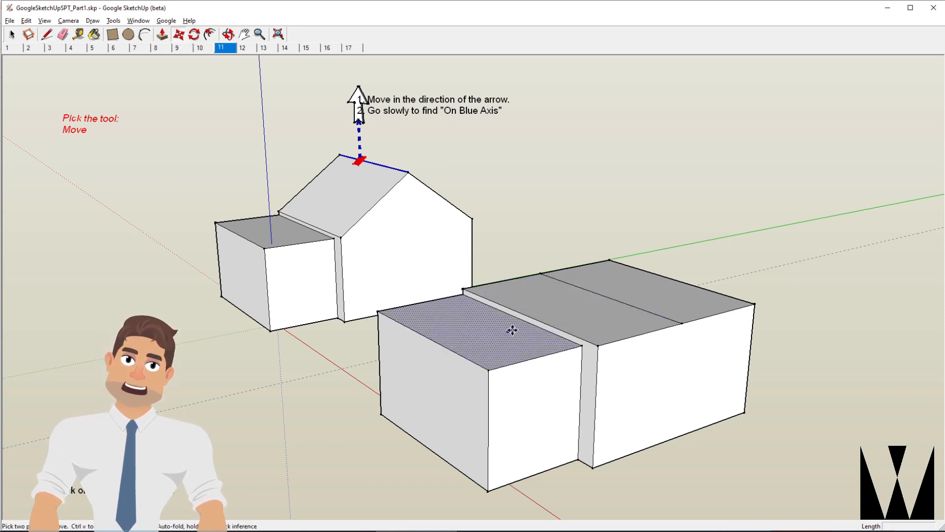
{"action": "mouse_move", "coordinate": [606, 296]}
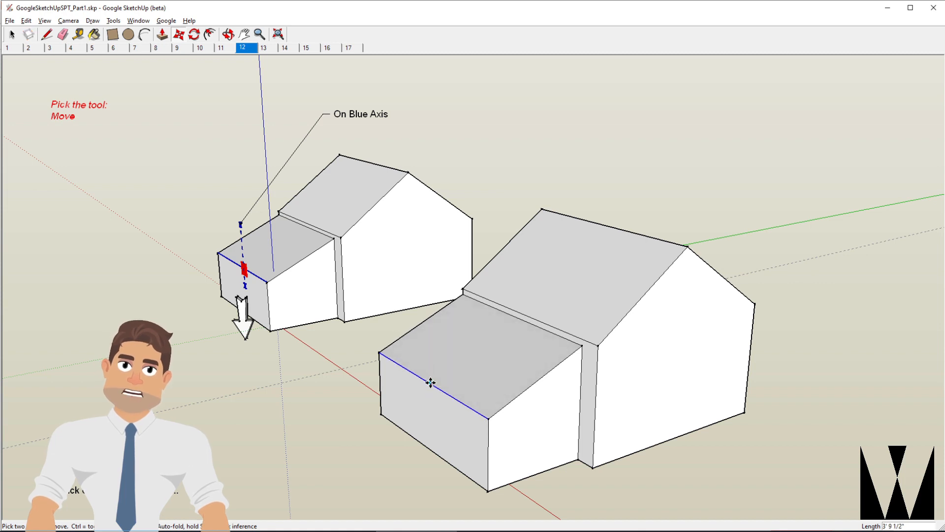
Lower the smaller block's outer edge into a sloped roof and recess the door and window.
{"action": "left_click", "coordinate": [263, 48]}
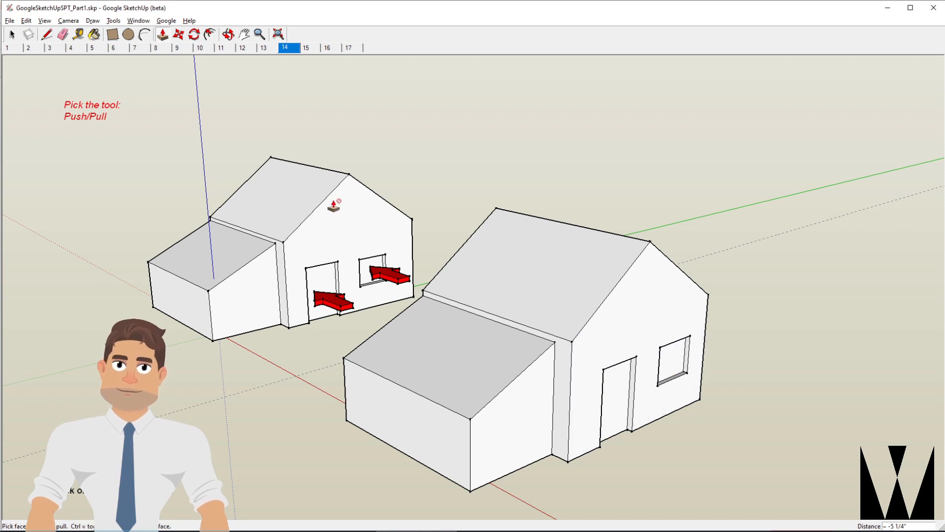
{"action": "left_click", "coordinate": [47, 35]}
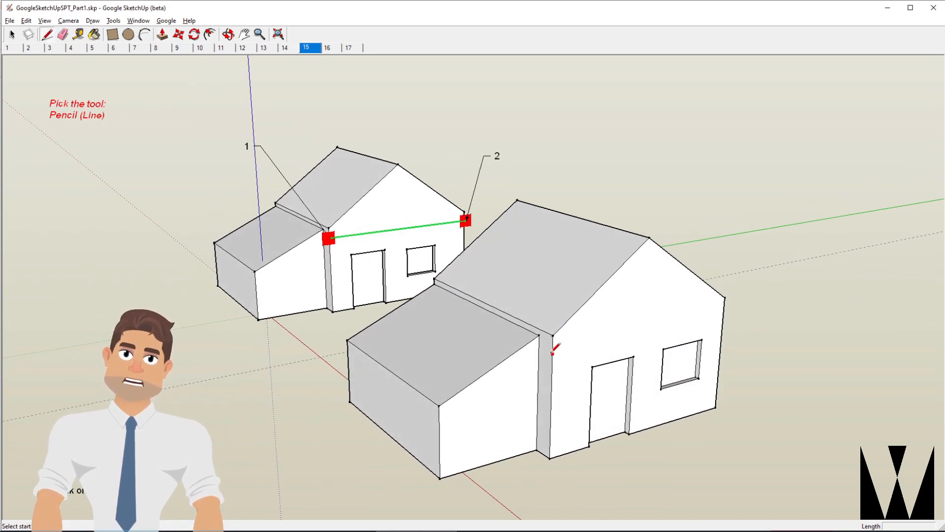
Draw a horizontal line across the gable wall and start the arch above it.
{"action": "left_click", "coordinate": [551, 349]}
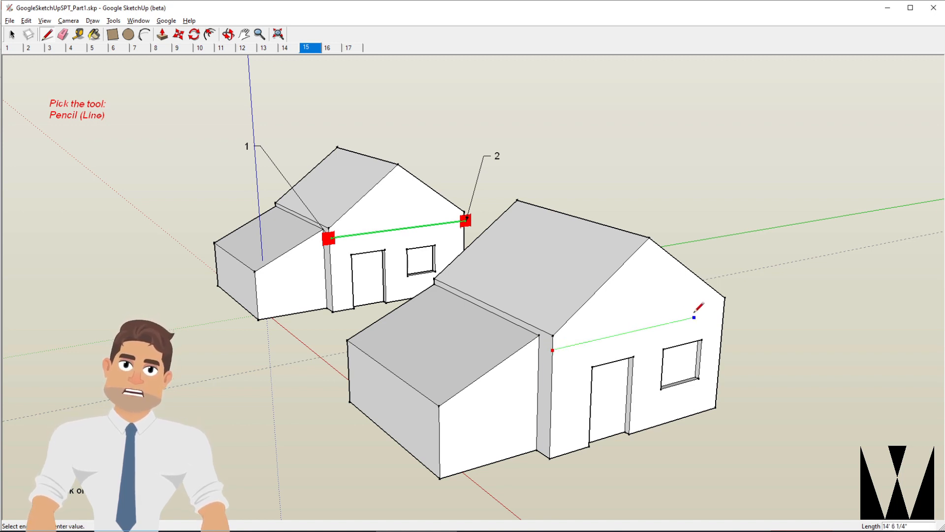
{"action": "mouse_move", "coordinate": [628, 324]}
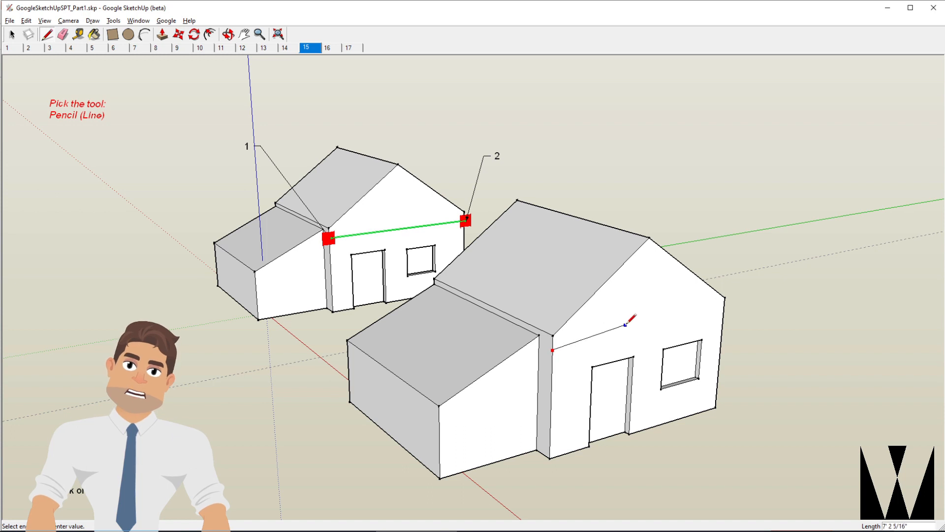
{"action": "mouse_move", "coordinate": [619, 332]}
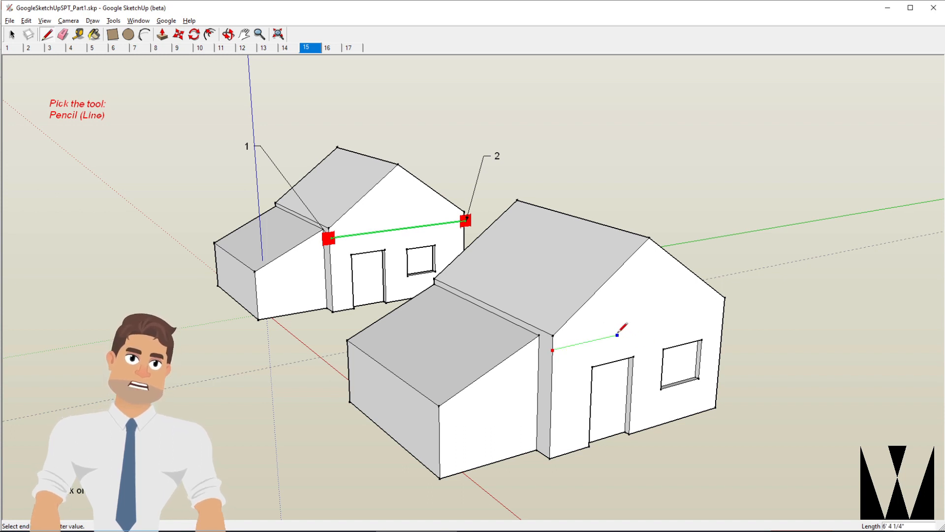
{"action": "mouse_move", "coordinate": [729, 302]}
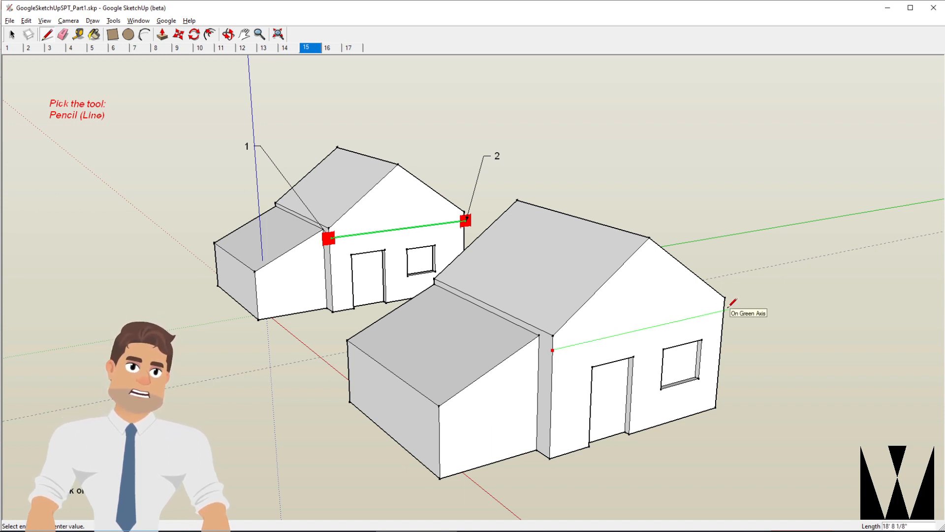
{"action": "mouse_move", "coordinate": [732, 305]}
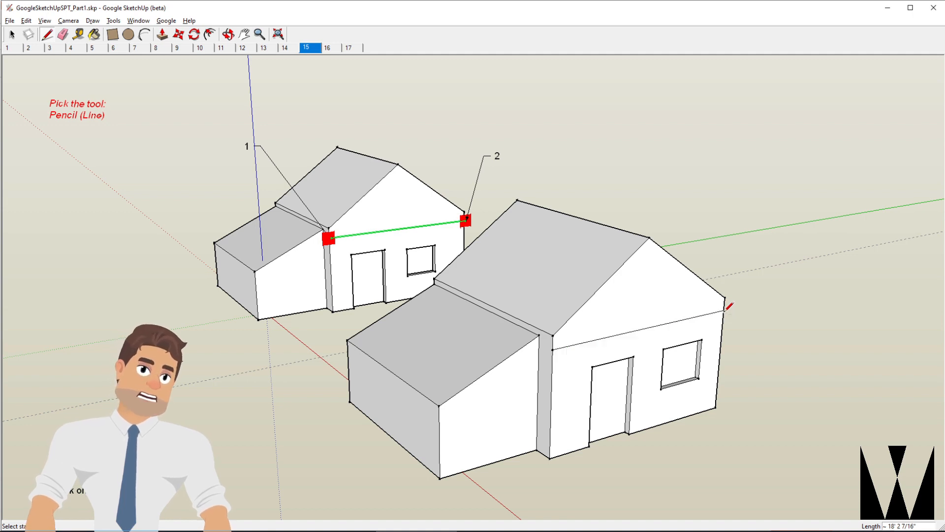
{"action": "left_click", "coordinate": [327, 47]}
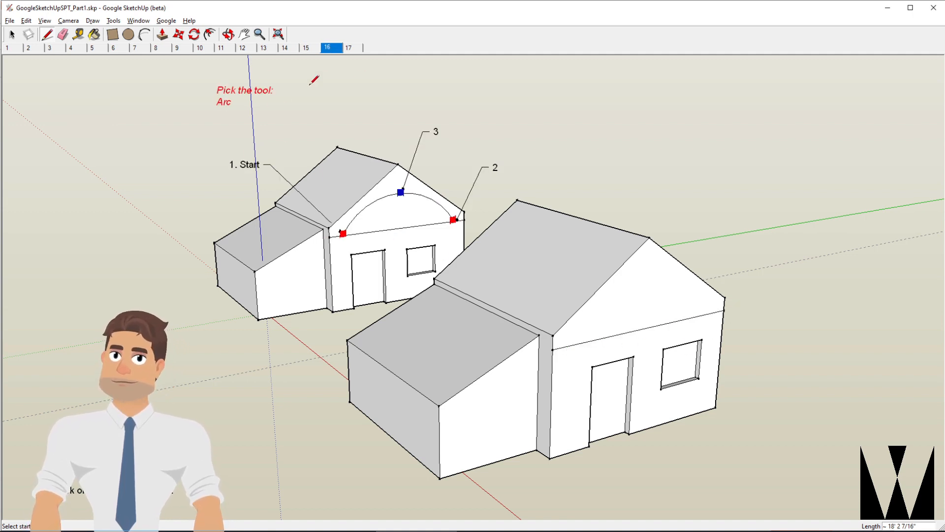
{"action": "left_click", "coordinate": [144, 35]}
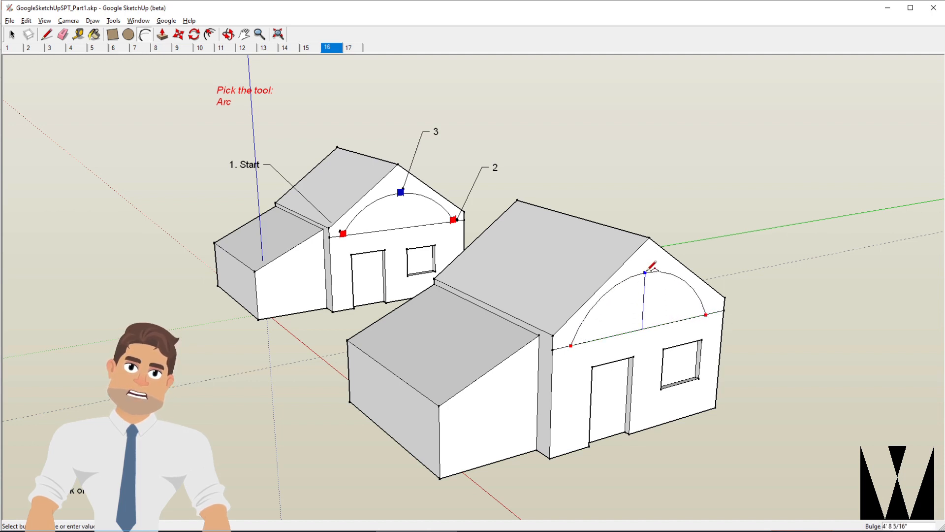
{"action": "mouse_move", "coordinate": [650, 308]}
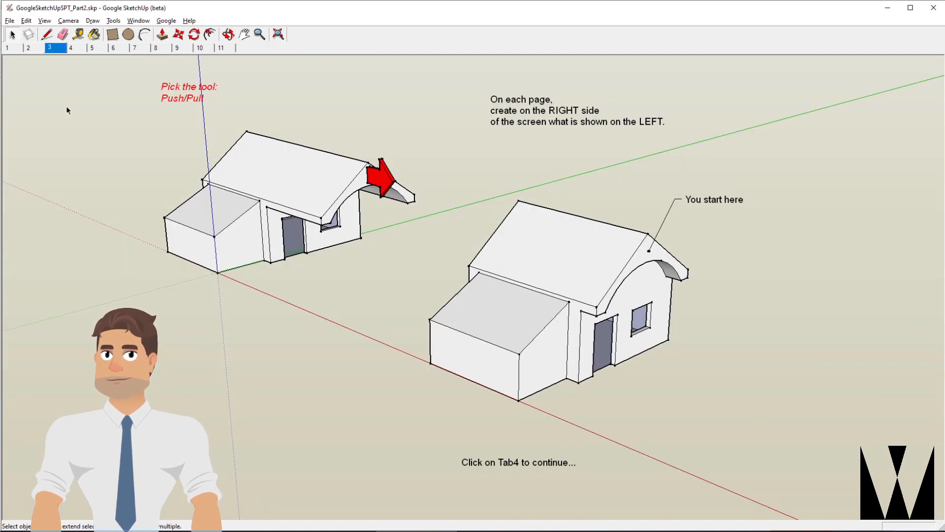
{"action": "mouse_move", "coordinate": [171, 83]}
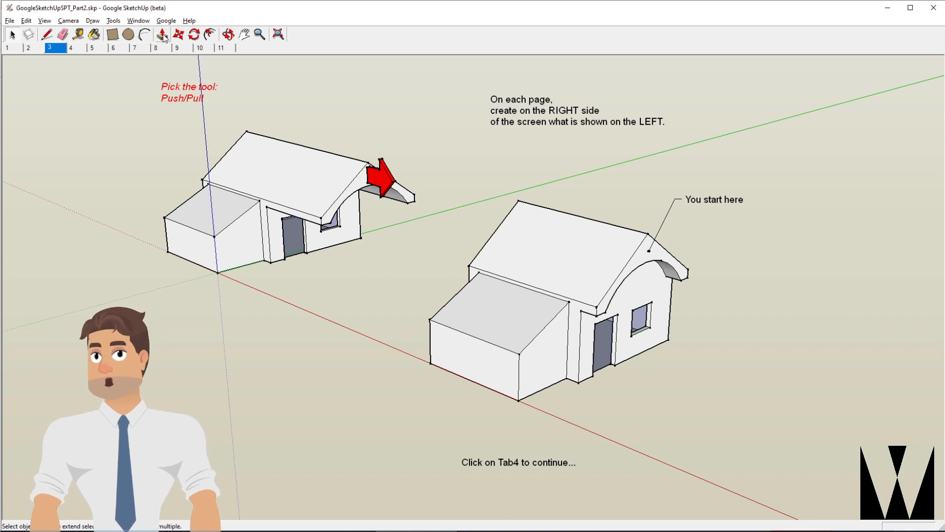
Pull the arched gable face outward into a curved roof overhang.
{"action": "left_click", "coordinate": [164, 35]}
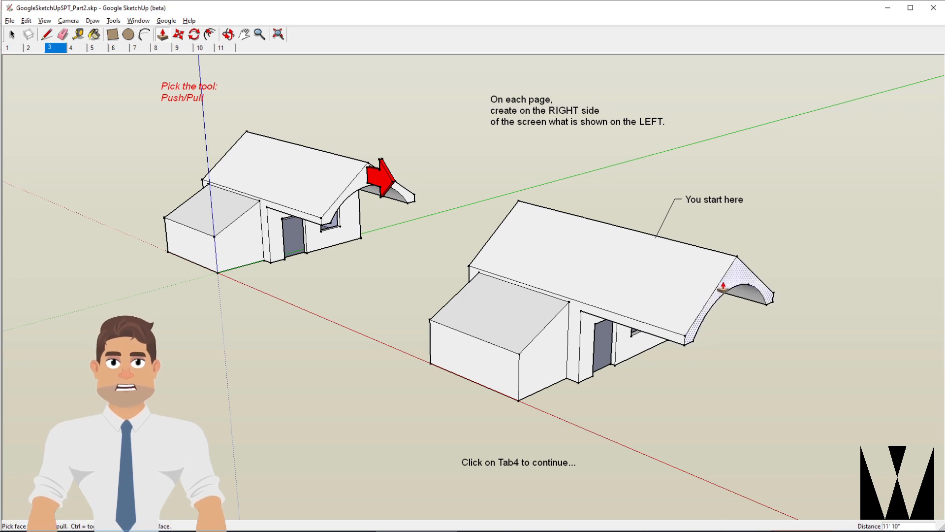
{"action": "left_click", "coordinate": [71, 47]}
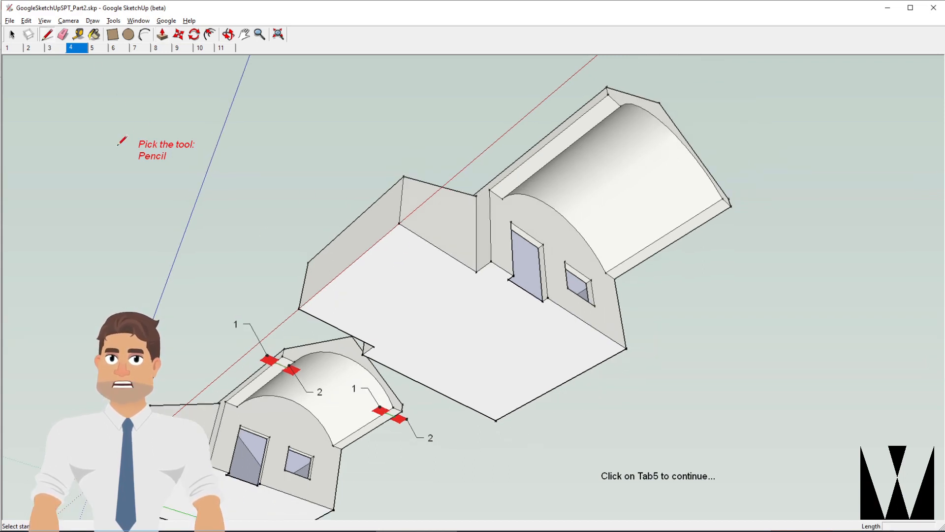
{"action": "mouse_move", "coordinate": [578, 85]}
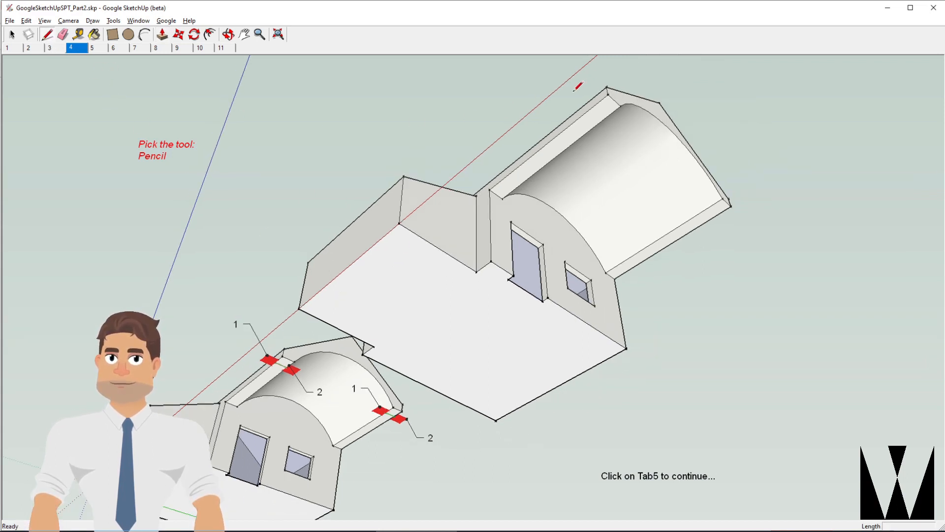
{"action": "mouse_move", "coordinate": [596, 106]}
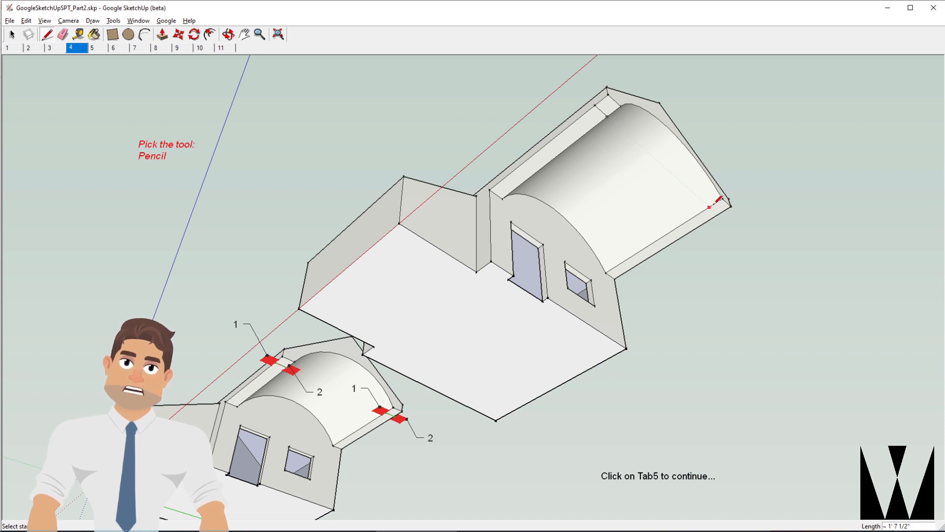
{"action": "mouse_move", "coordinate": [715, 202]}
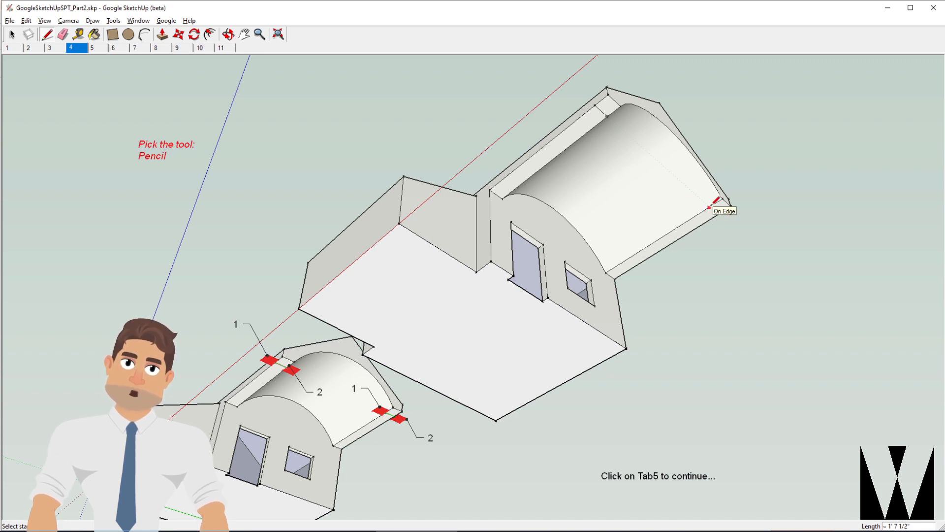
Mark lines across the bottom ends of the arch wall for the supports.
{"action": "left_click", "coordinate": [715, 203]}
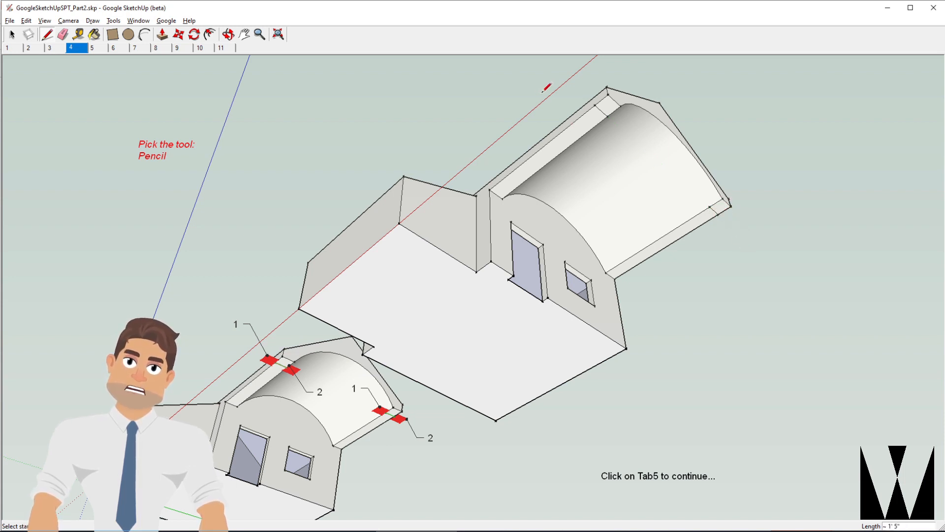
{"action": "left_click", "coordinate": [91, 47]}
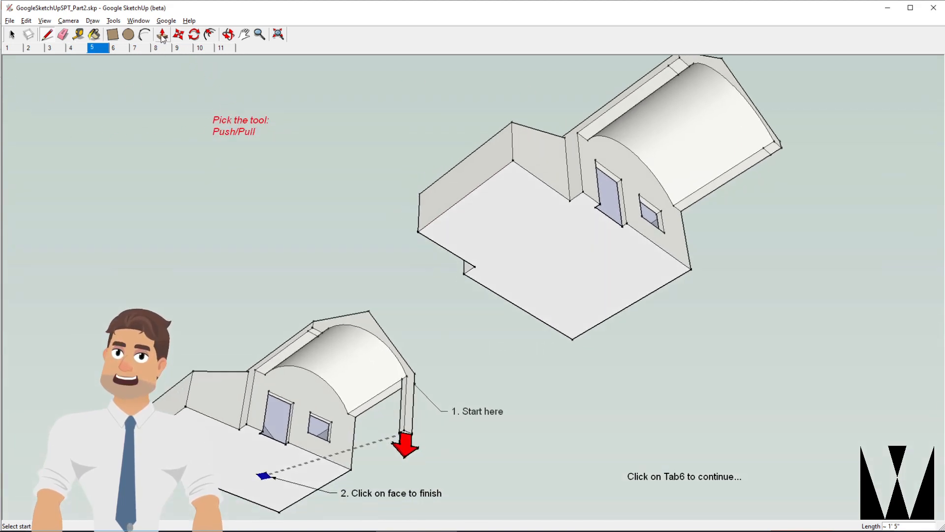
Push the marked arch ends down to the ground to form two support posts.
{"action": "left_click", "coordinate": [162, 35]}
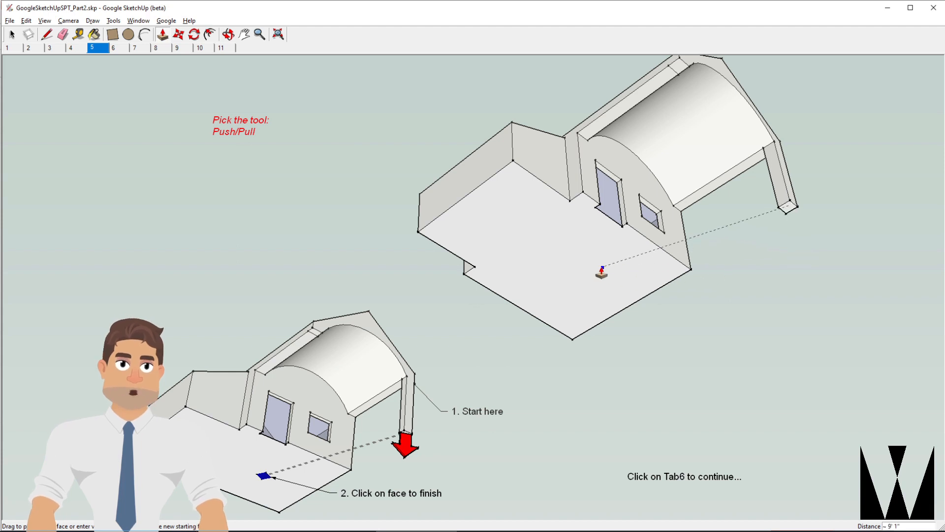
{"action": "mouse_move", "coordinate": [546, 266]}
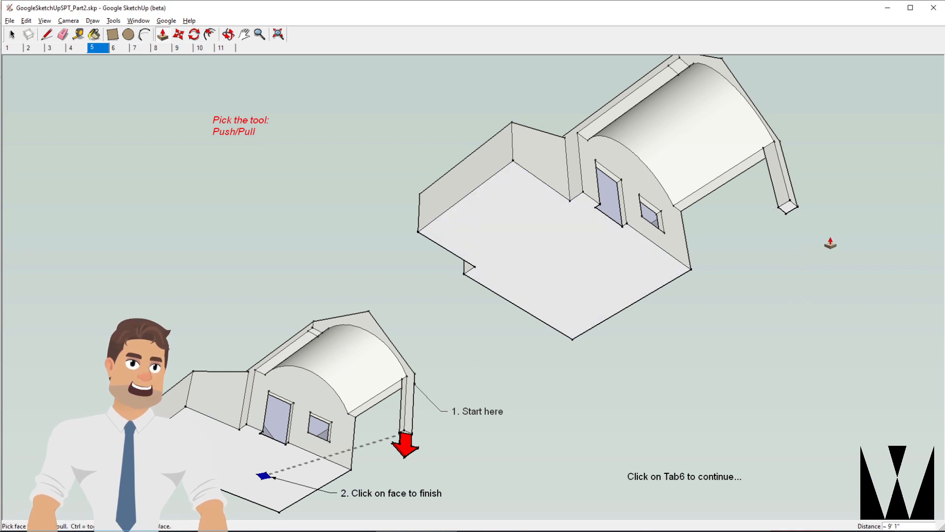
{"action": "left_click", "coordinate": [113, 47]}
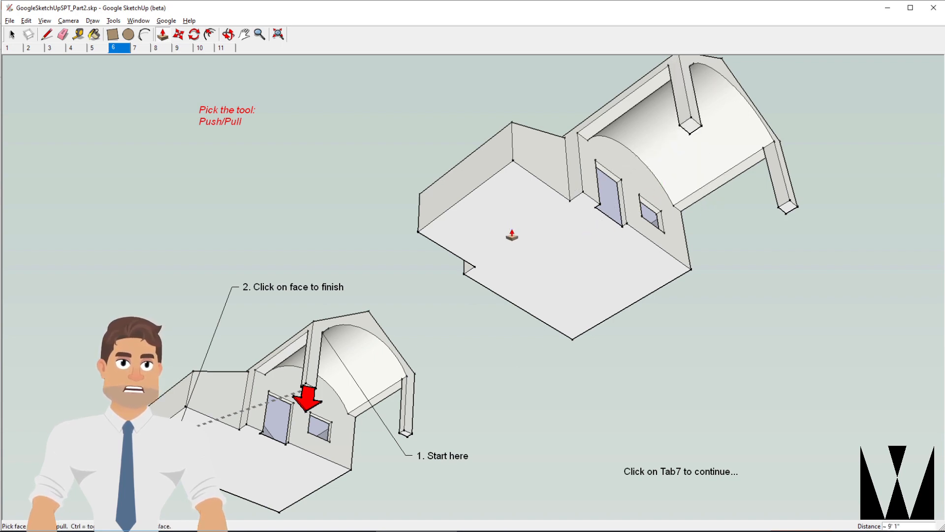
{"action": "left_click", "coordinate": [135, 47]}
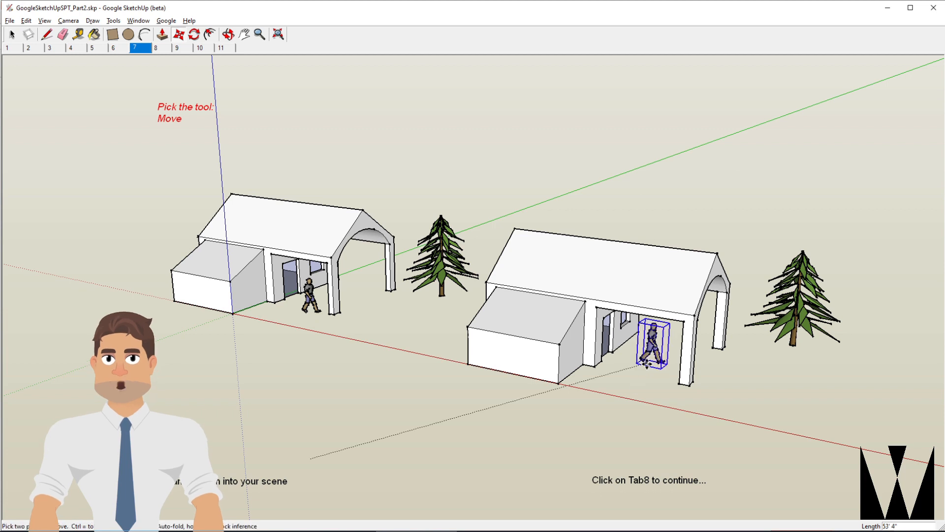
Make the Paint Bucket active and load the Colors collection in the Materials library.
{"action": "left_click", "coordinate": [155, 47]}
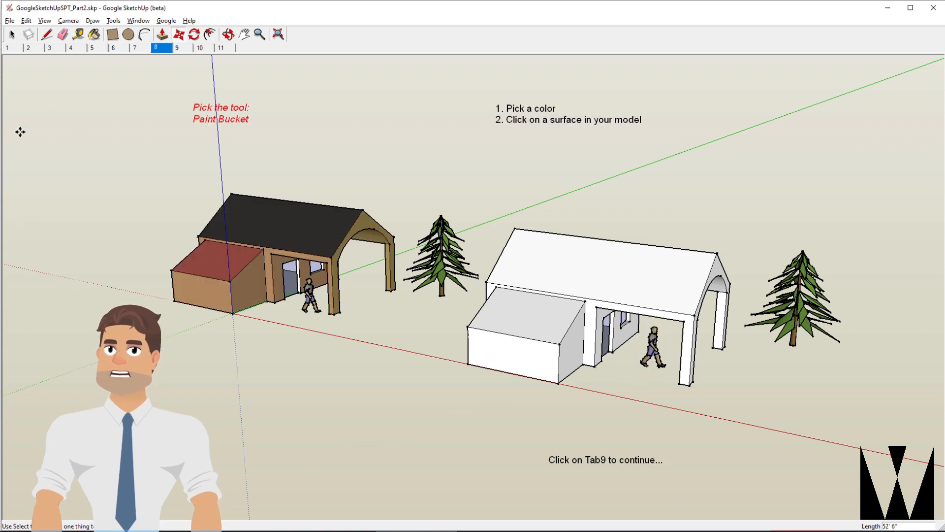
{"action": "left_click", "coordinate": [95, 35]}
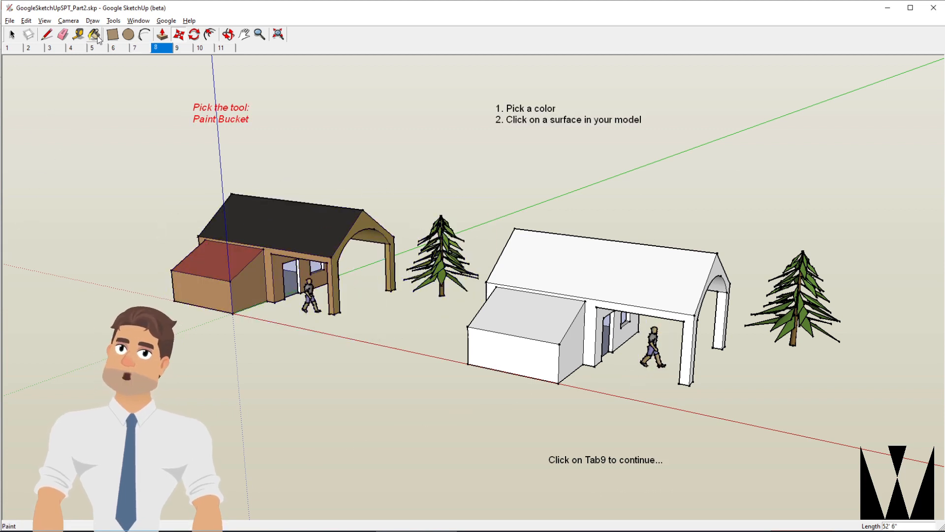
{"action": "left_click", "coordinate": [94, 34]}
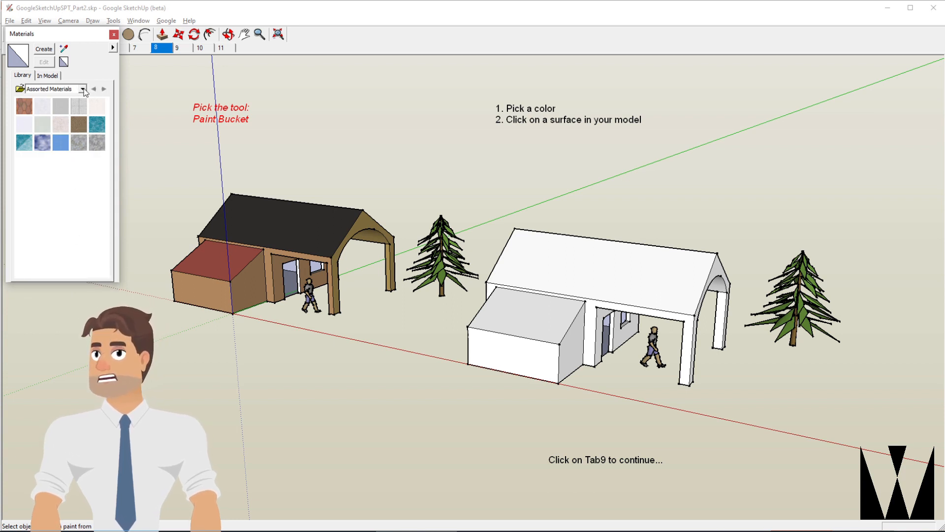
{"action": "left_click", "coordinate": [83, 88]}
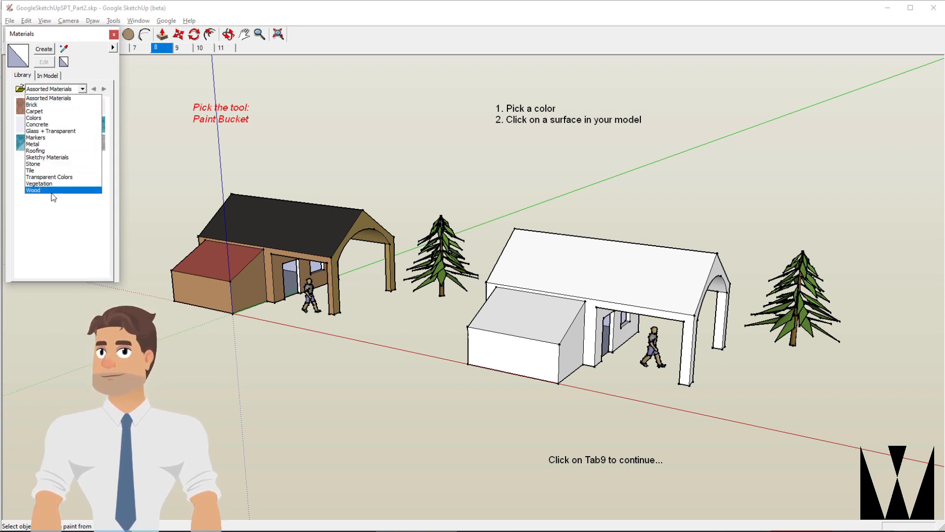
{"action": "left_click", "coordinate": [35, 111]}
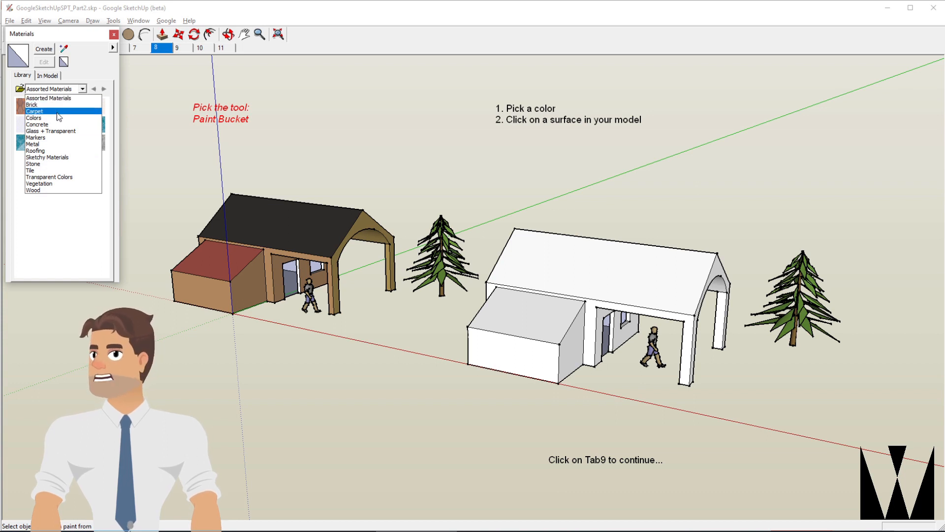
{"action": "left_click", "coordinate": [33, 118]}
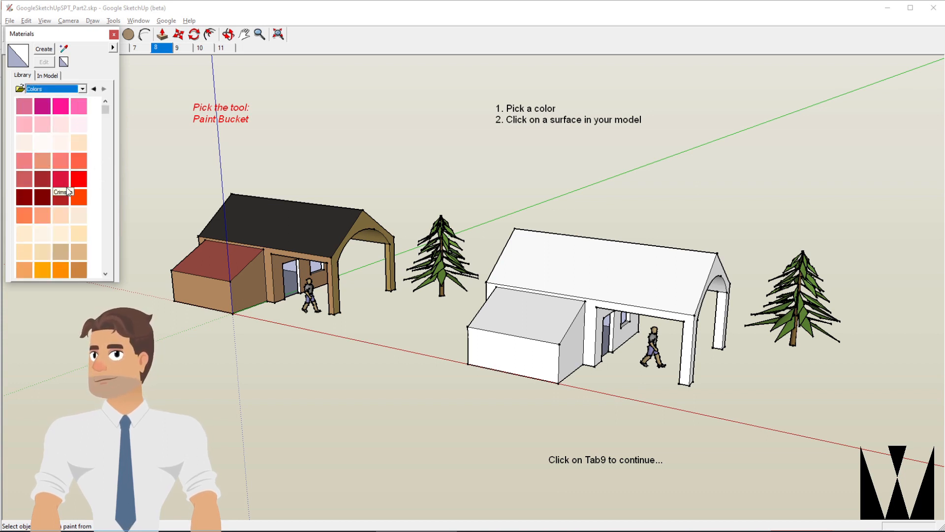
Paint the right house's walls with the red swatch.
{"action": "left_click", "coordinate": [60, 197]}
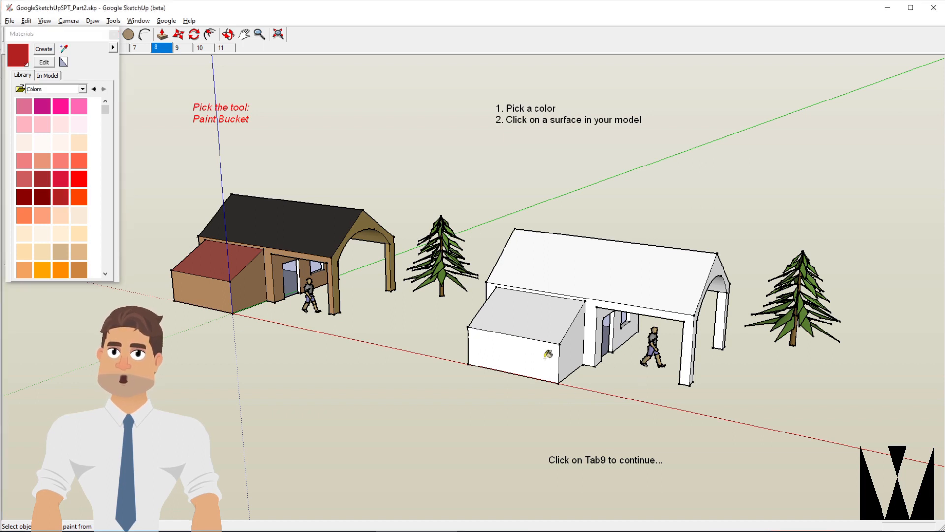
{"action": "left_click", "coordinate": [519, 338]}
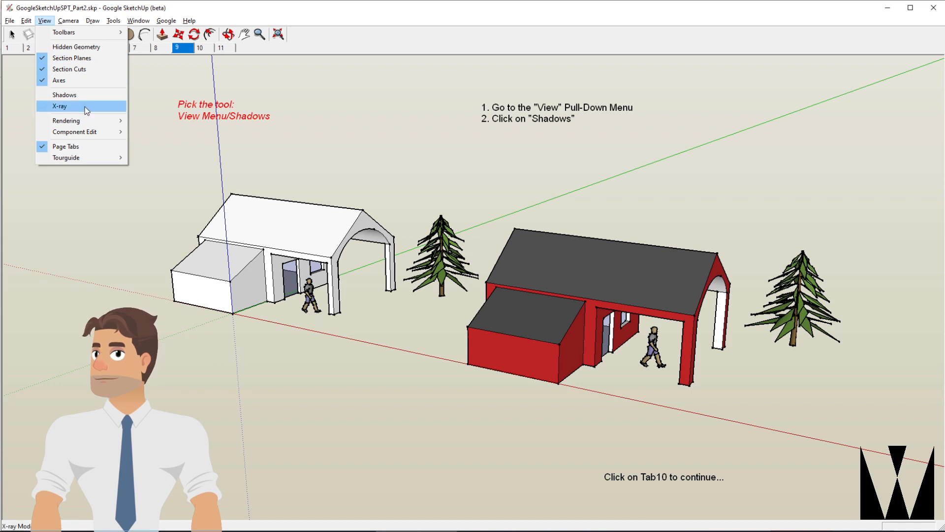
Turn on scene shadows and show the Shadows date-and-time toolbar.
{"action": "left_click", "coordinate": [64, 94]}
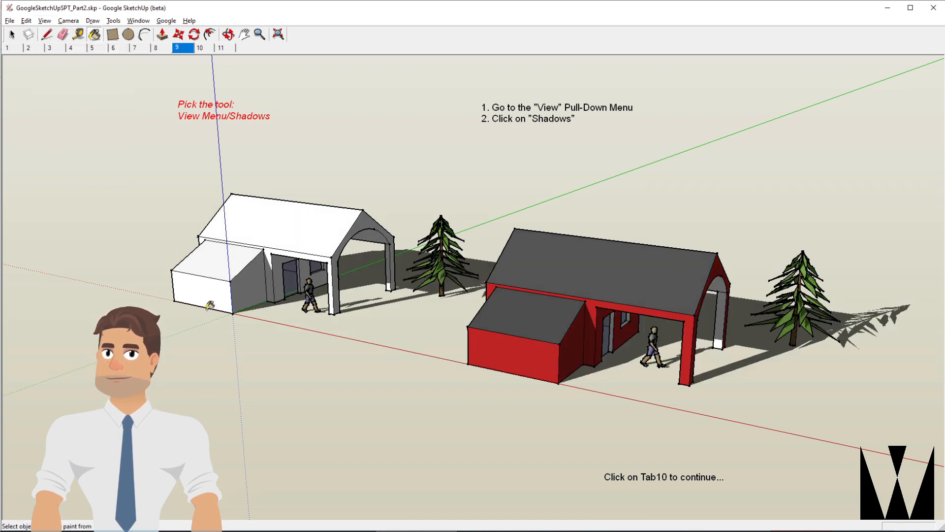
{"action": "left_click", "coordinate": [45, 20]}
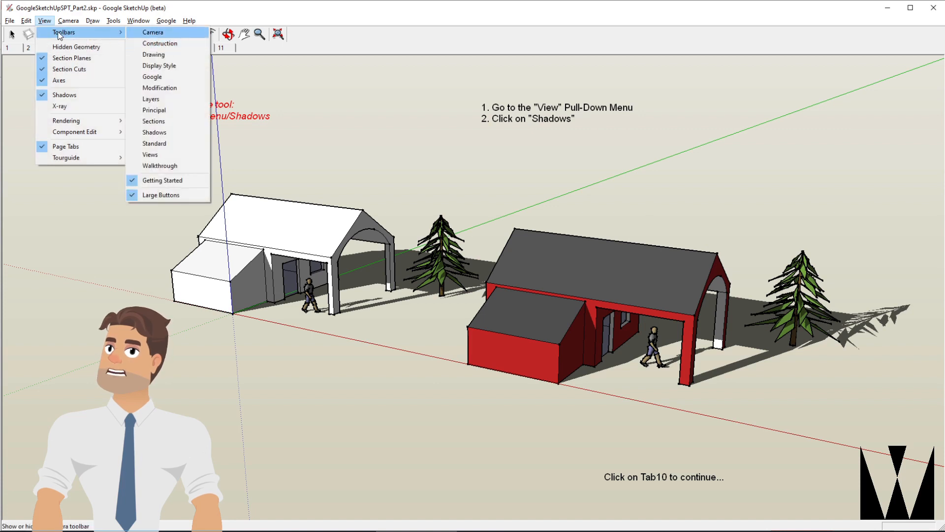
{"action": "mouse_move", "coordinate": [48, 36]}
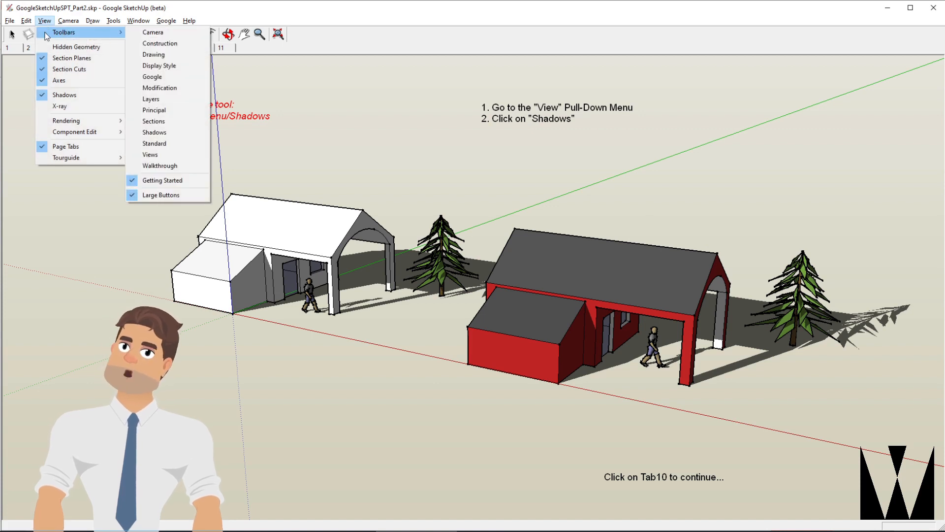
{"action": "mouse_move", "coordinate": [152, 31]}
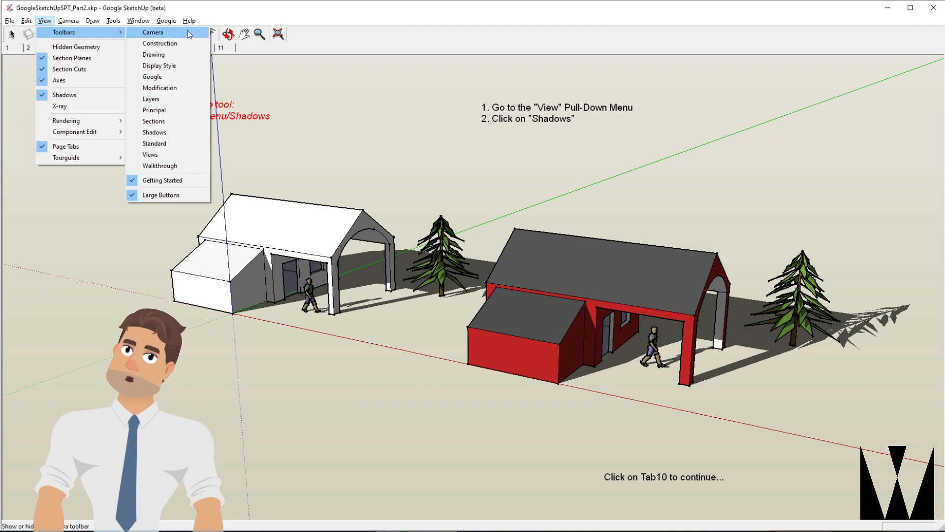
{"action": "mouse_move", "coordinate": [155, 132]}
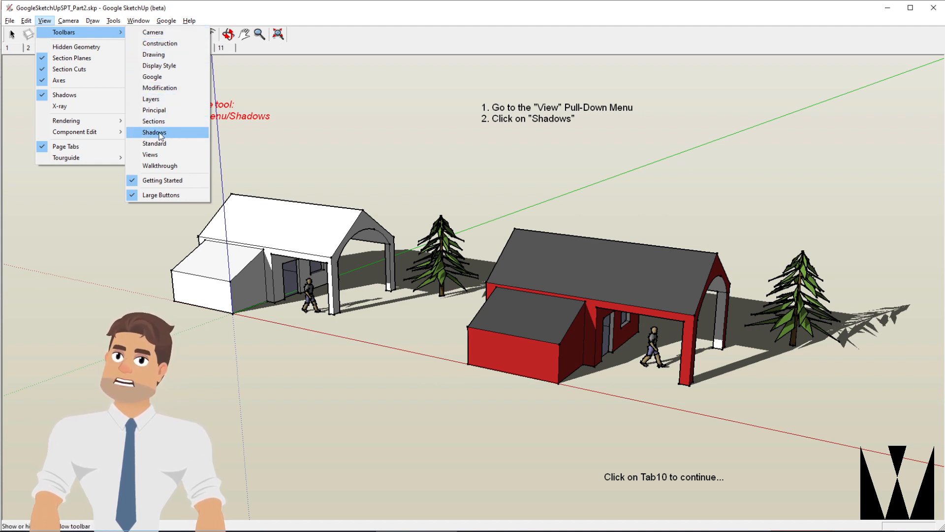
{"action": "left_click", "coordinate": [155, 132]}
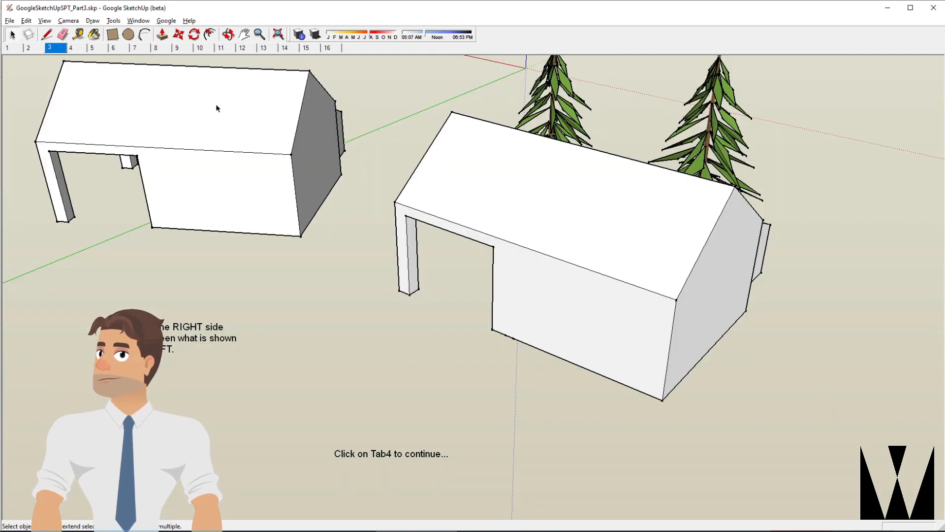
Move to scene tab 4 showing the stepped stair outline on the house's front wall.
{"action": "left_click", "coordinate": [70, 47]}
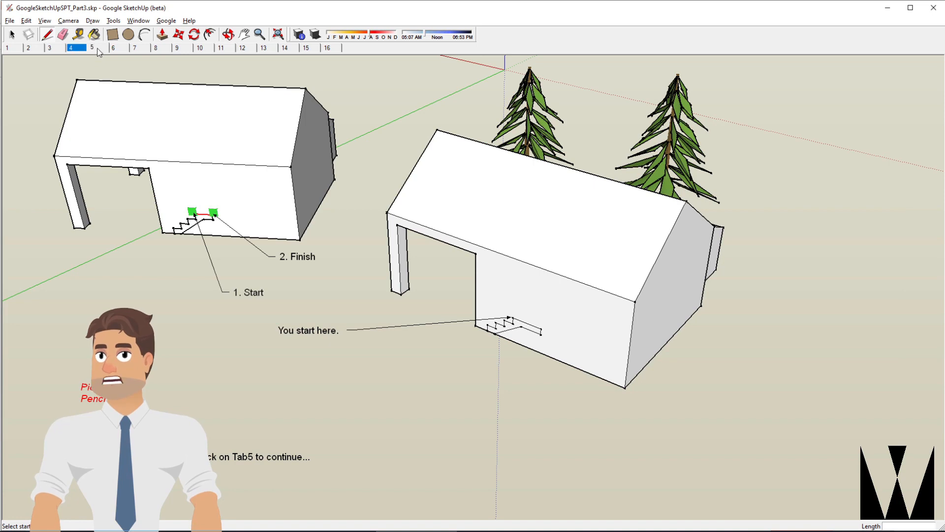
Advance through scene tabs 5-7 showing the extruded stairs and the deck pulled to the wall edge.
{"action": "left_click", "coordinate": [92, 47]}
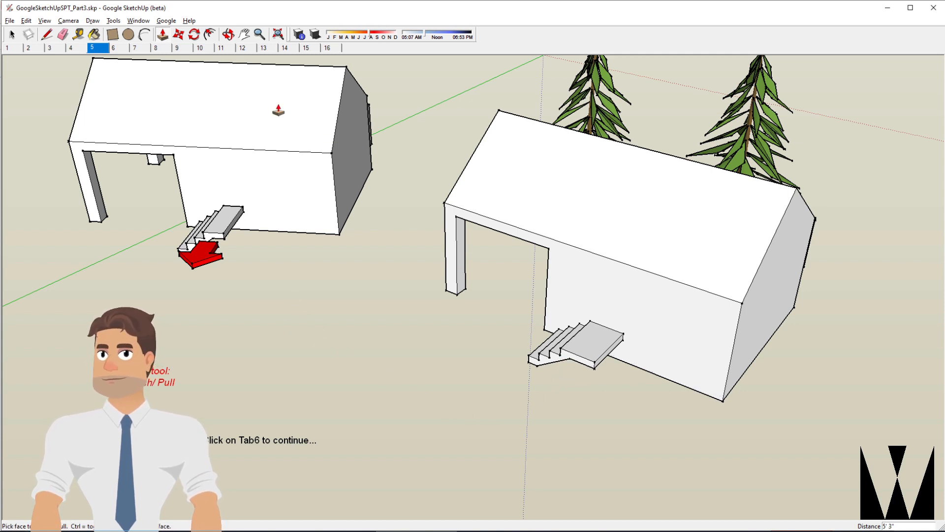
{"action": "left_click", "coordinate": [112, 47]}
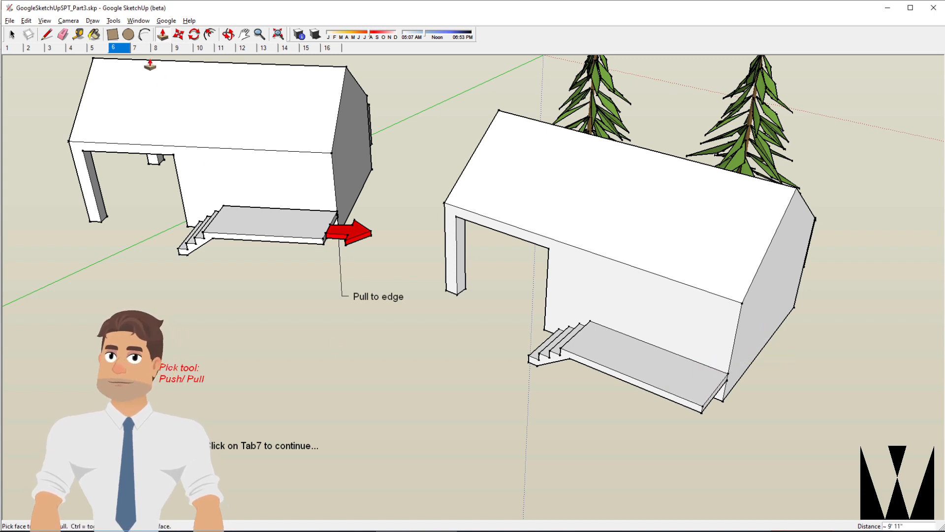
{"action": "left_click", "coordinate": [134, 47]}
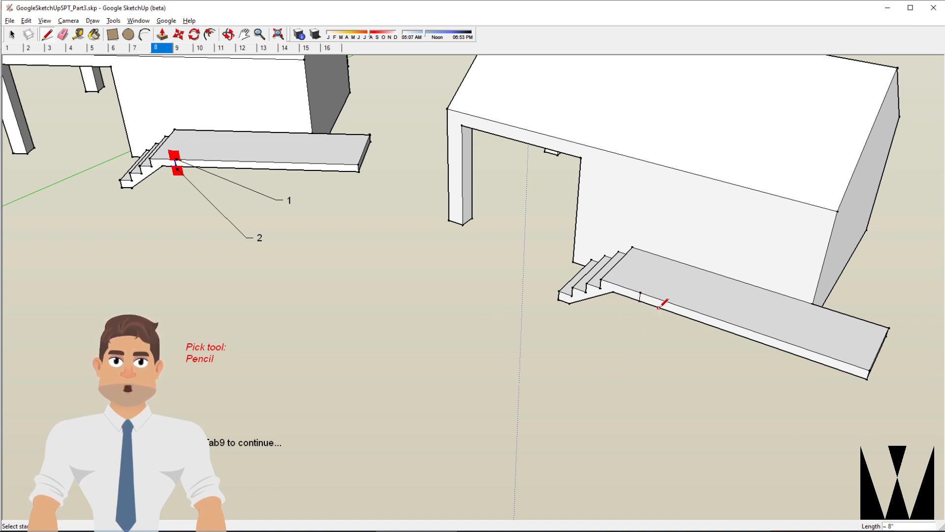
Advance to scene tab 11 after the deck is split and its new section pulled outward.
{"action": "key", "text": "Tab"}
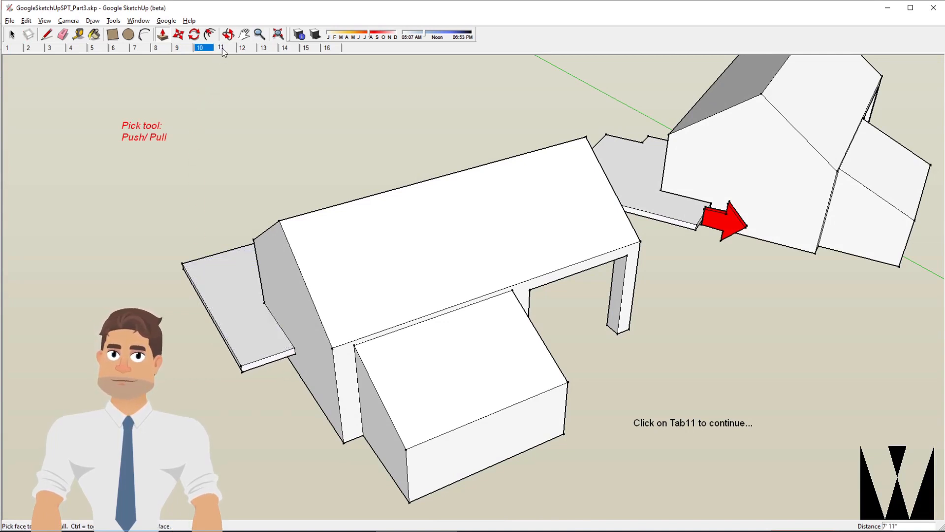
{"action": "left_click", "coordinate": [220, 47]}
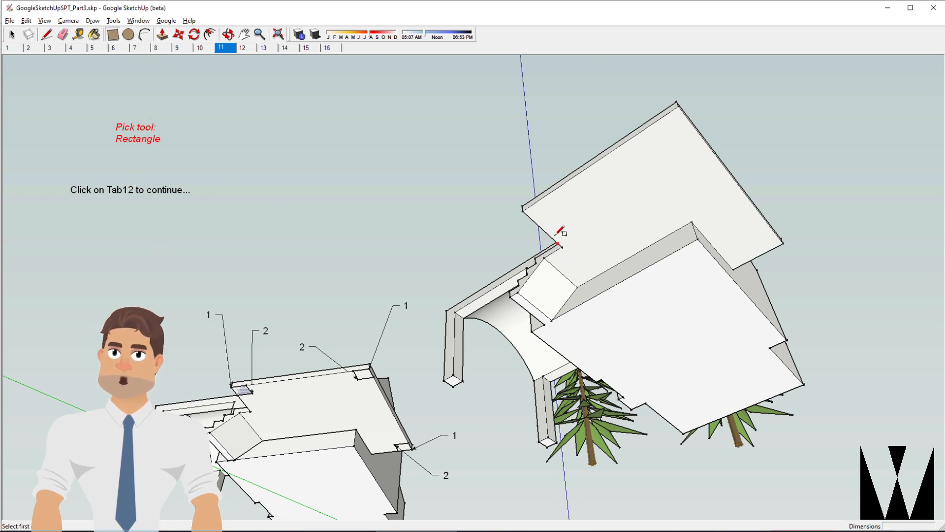
{"action": "mouse_move", "coordinate": [766, 236]}
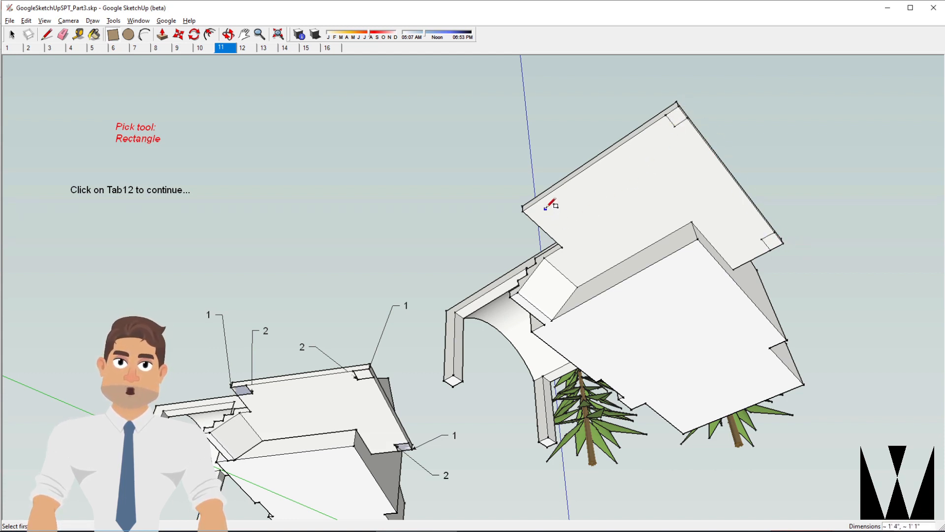
{"action": "mouse_move", "coordinate": [256, 138]}
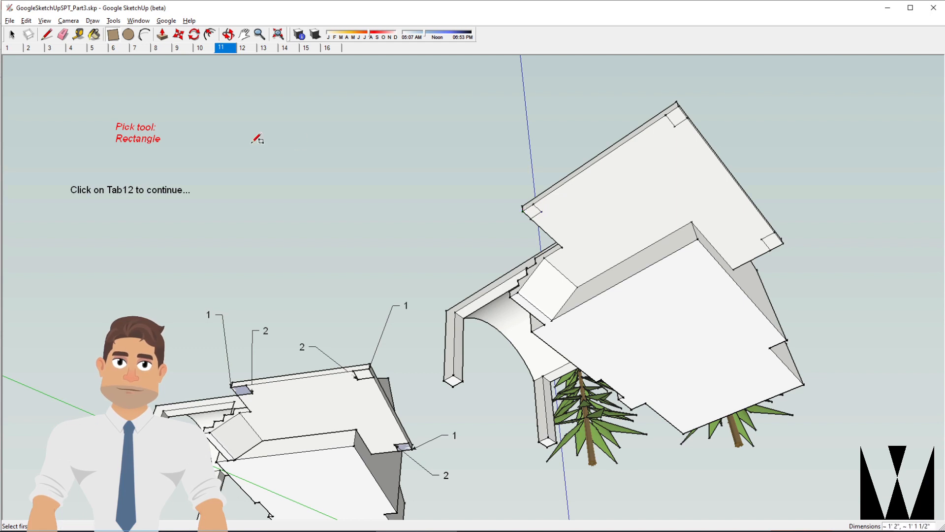
Advance through scene tabs 12 and 13 showing the corner rectangles pulled down into support posts.
{"action": "left_click", "coordinate": [243, 47]}
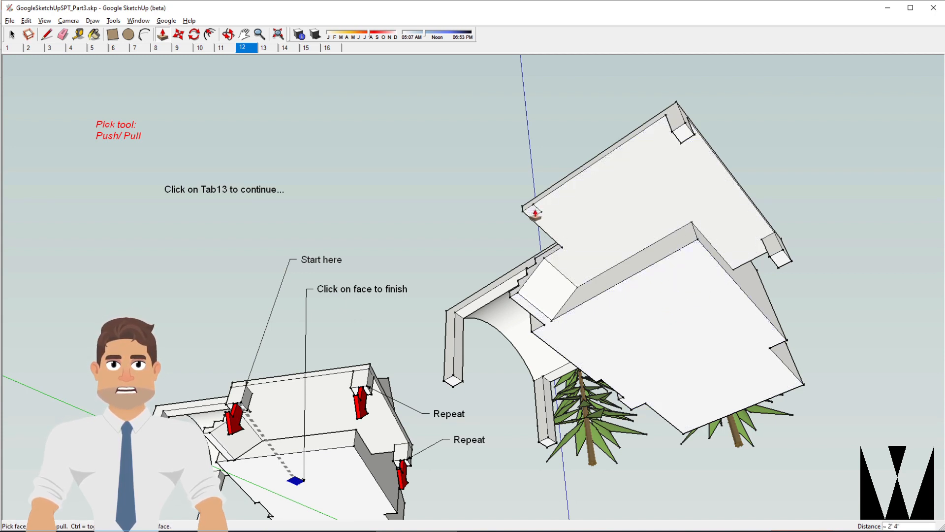
{"action": "mouse_move", "coordinate": [152, 117]}
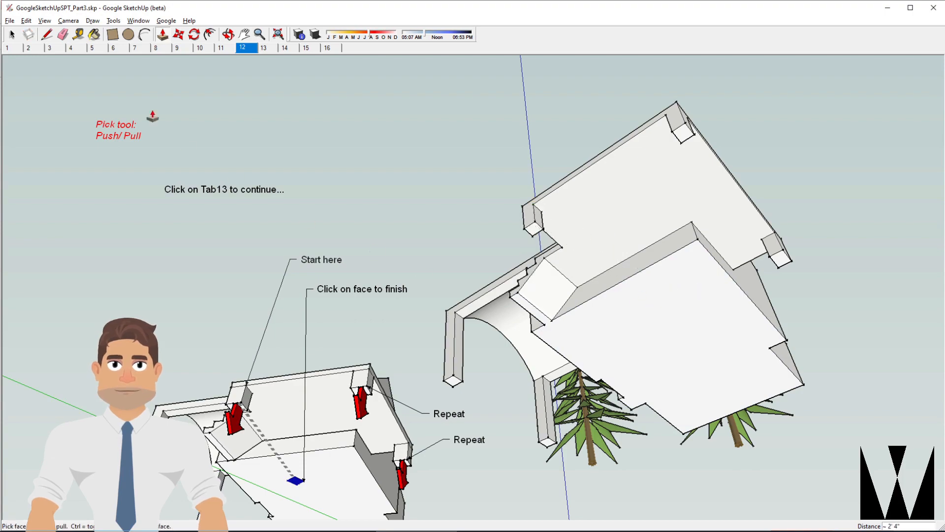
{"action": "left_click", "coordinate": [264, 47]}
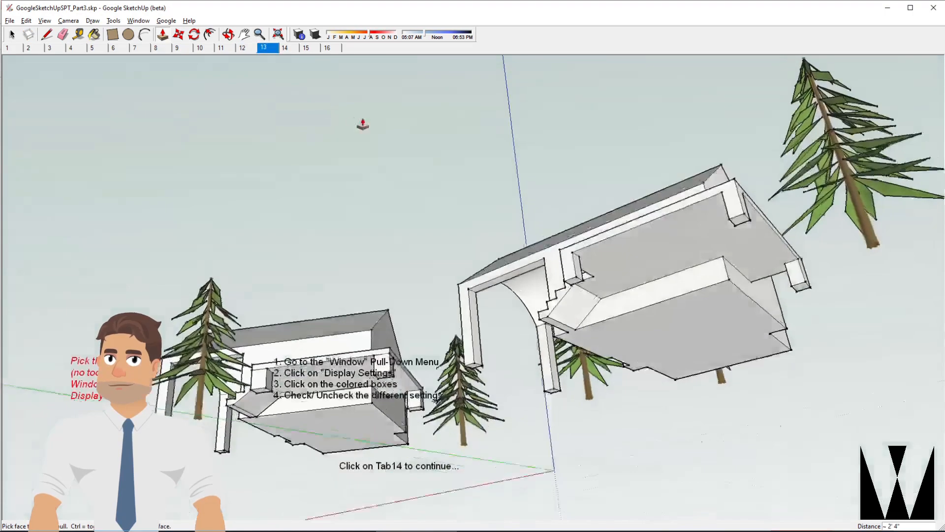